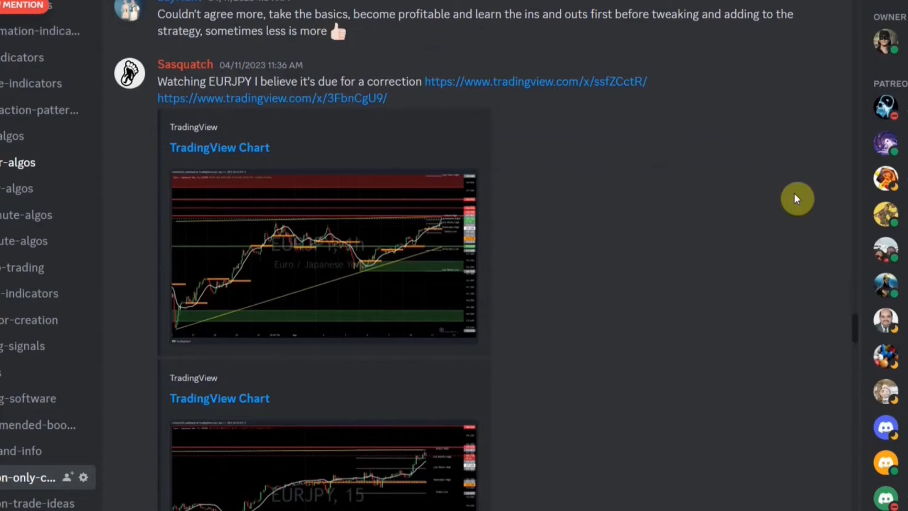
Step: Hide the RSI ATR Range plot using the eye icon on its legend
{"action": "scroll", "scroll_direction": "down", "scroll_amount": 3}
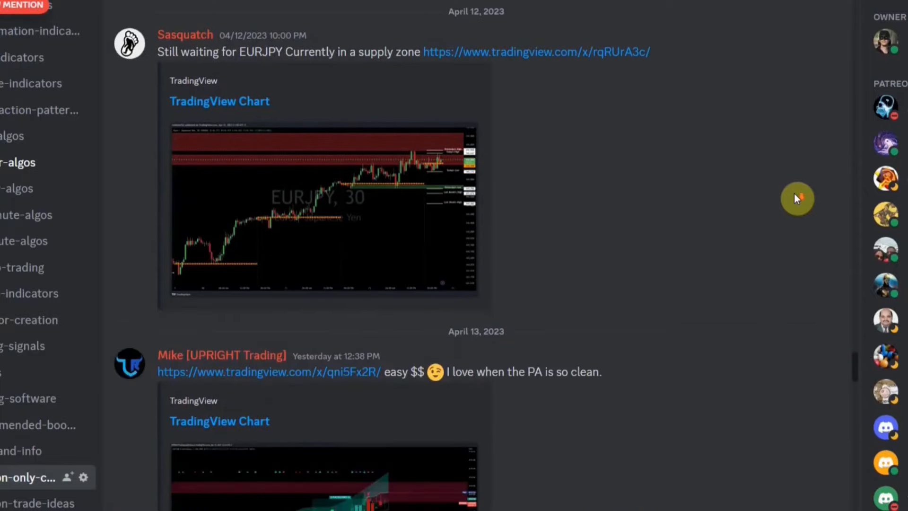
{"action": "scroll", "scroll_direction": "down", "scroll_amount": 3}
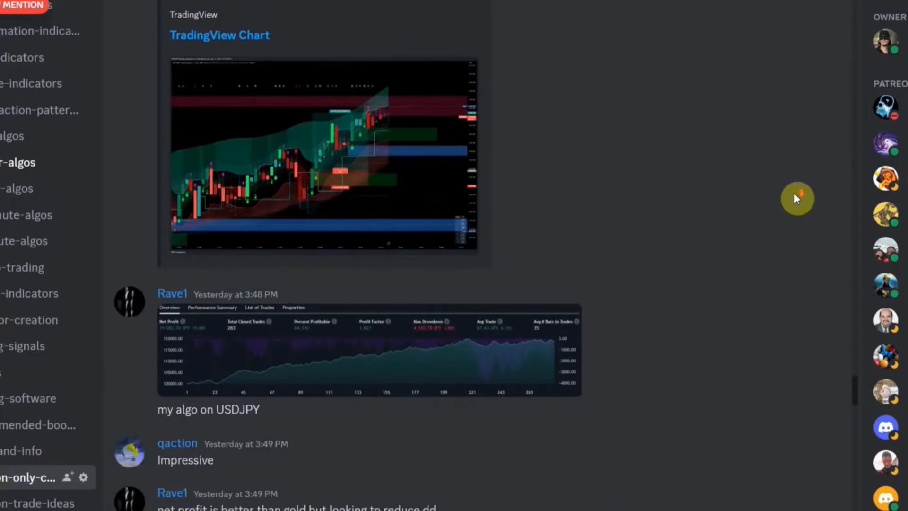
{"action": "scroll", "scroll_direction": "down", "scroll_amount": 3}
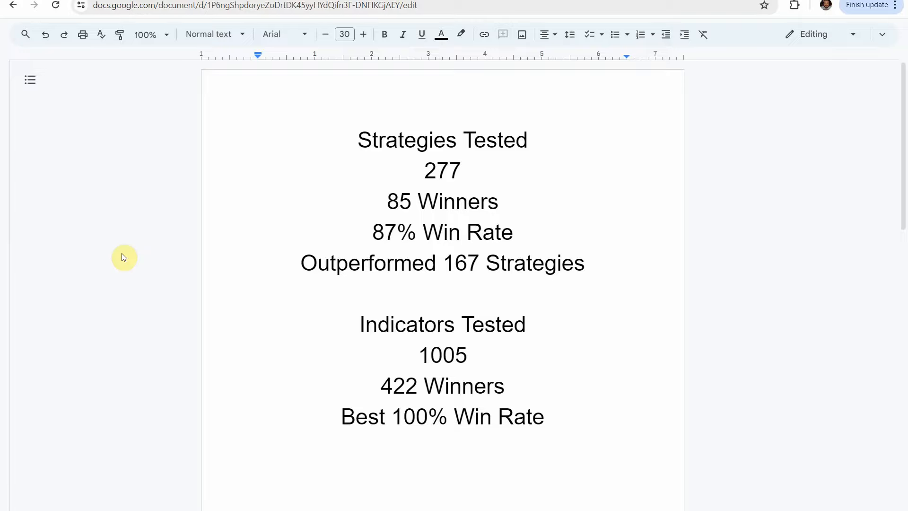
{"action": "mouse_move", "coordinate": [149, 289]}
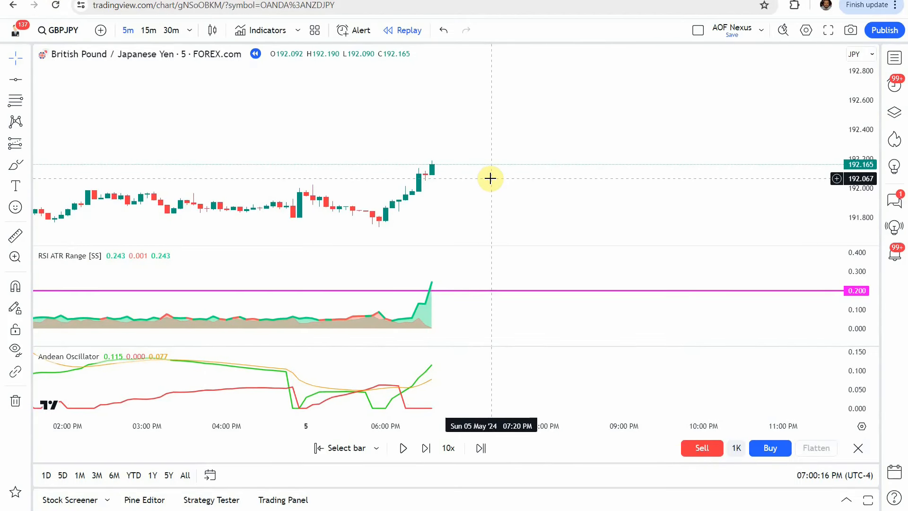
{"action": "mouse_move", "coordinate": [495, 176]}
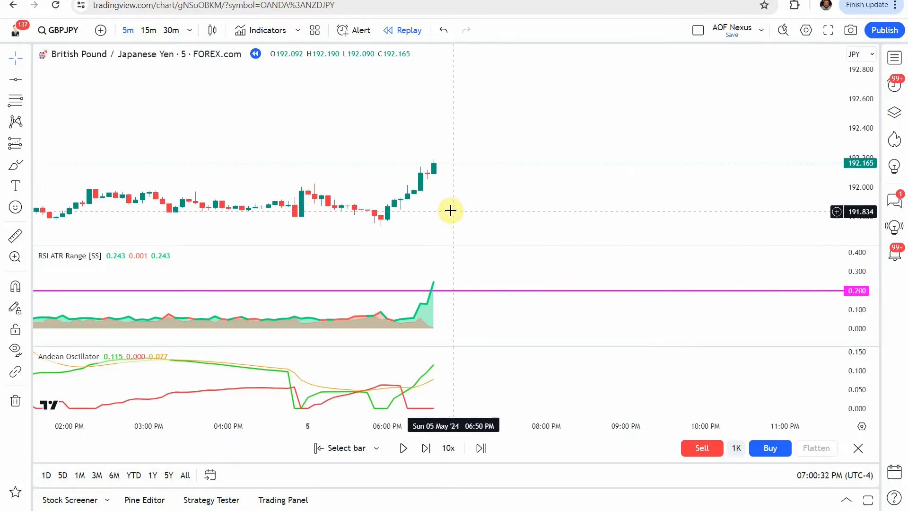
{"action": "mouse_move", "coordinate": [450, 211]}
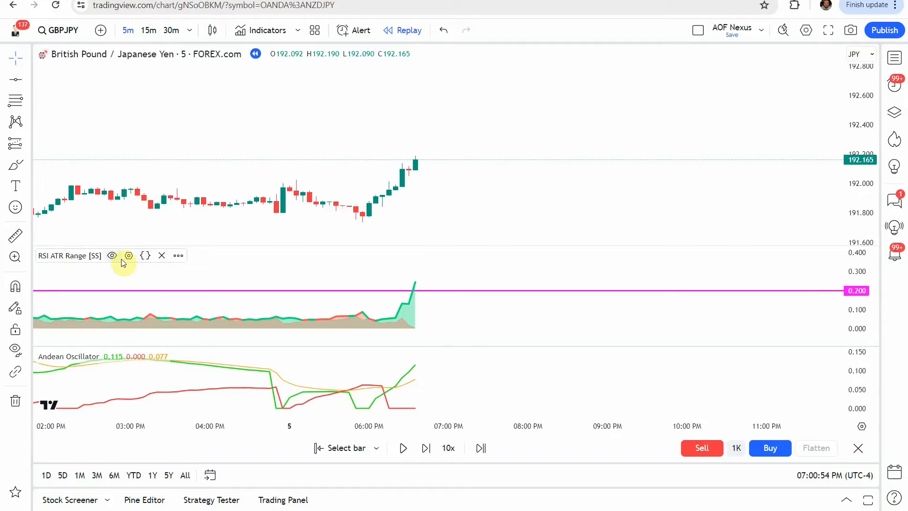
{"action": "left_click", "coordinate": [112, 255]}
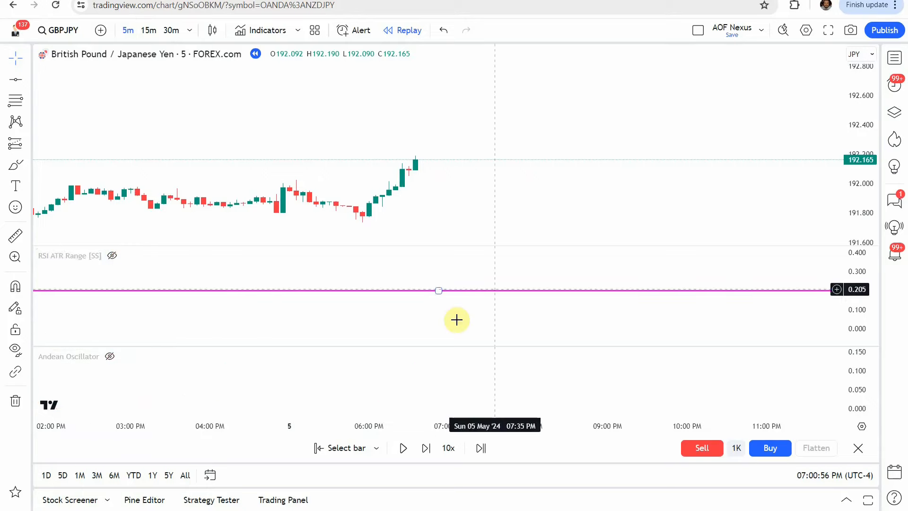
{"action": "mouse_move", "coordinate": [304, 170]}
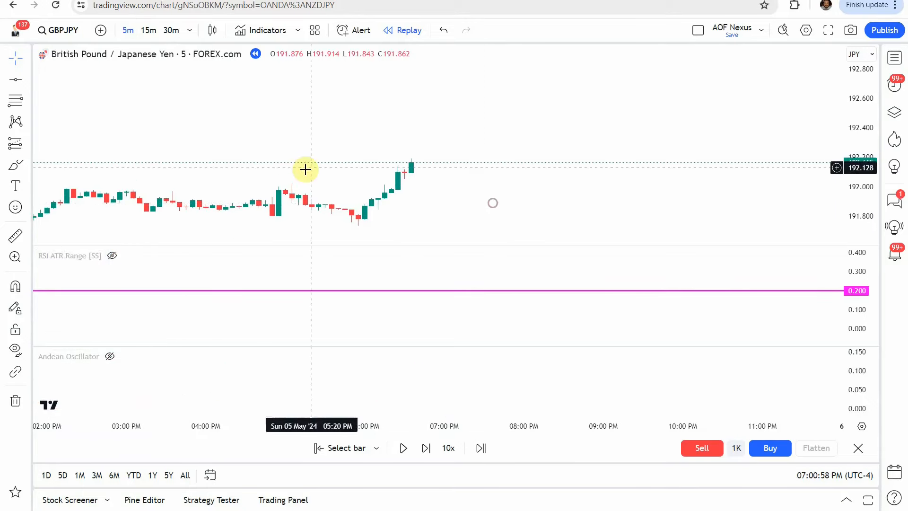
Step: Re-add RSI ATR Range [SS] and draw a horizontal level at 0.200 in its pane
{"action": "left_click", "coordinate": [266, 30]}
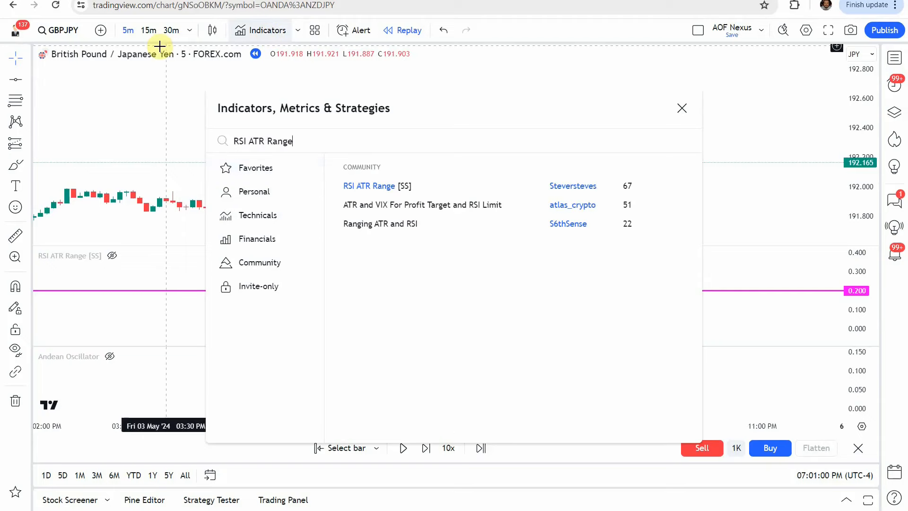
{"action": "mouse_move", "coordinate": [369, 186]}
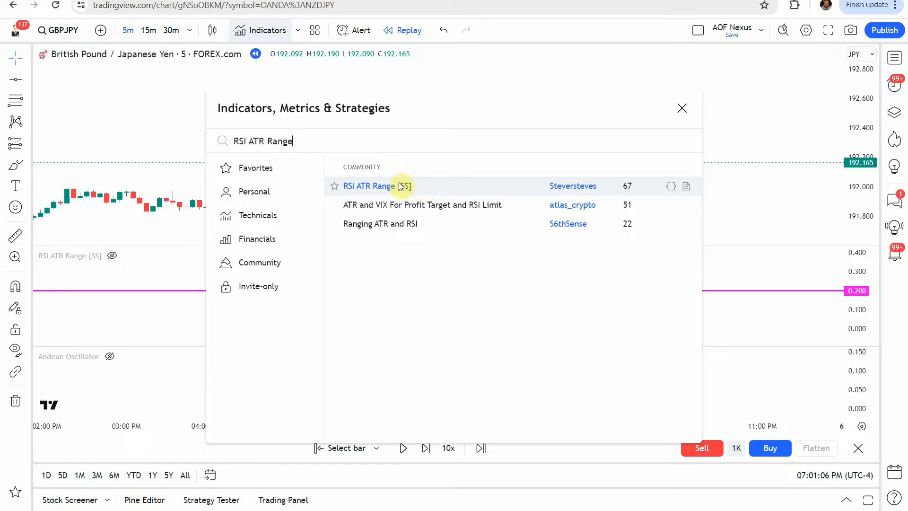
{"action": "left_click", "coordinate": [369, 185]}
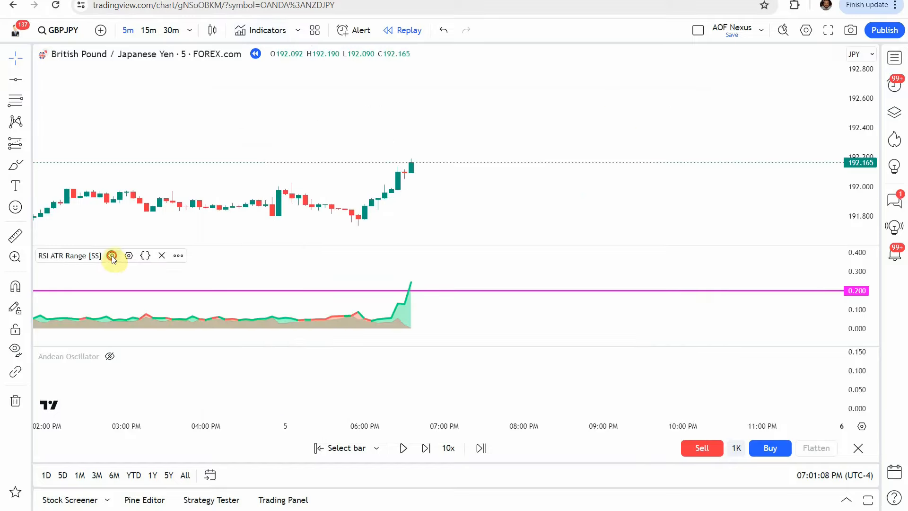
{"action": "mouse_move", "coordinate": [468, 330]}
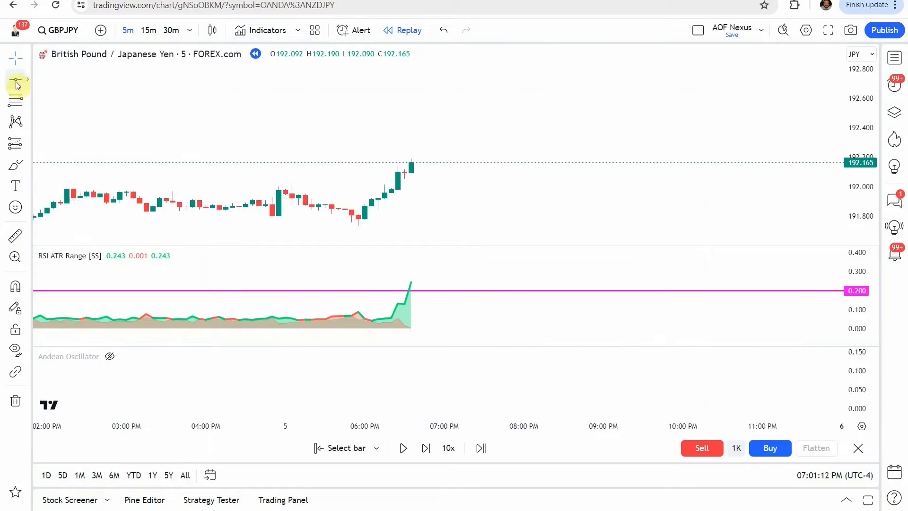
{"action": "mouse_move", "coordinate": [16, 80]}
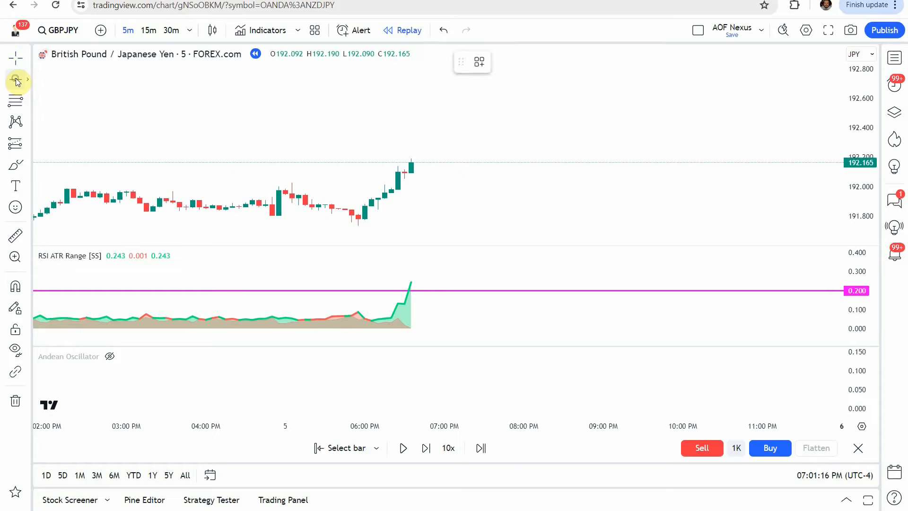
{"action": "left_click", "coordinate": [16, 79]}
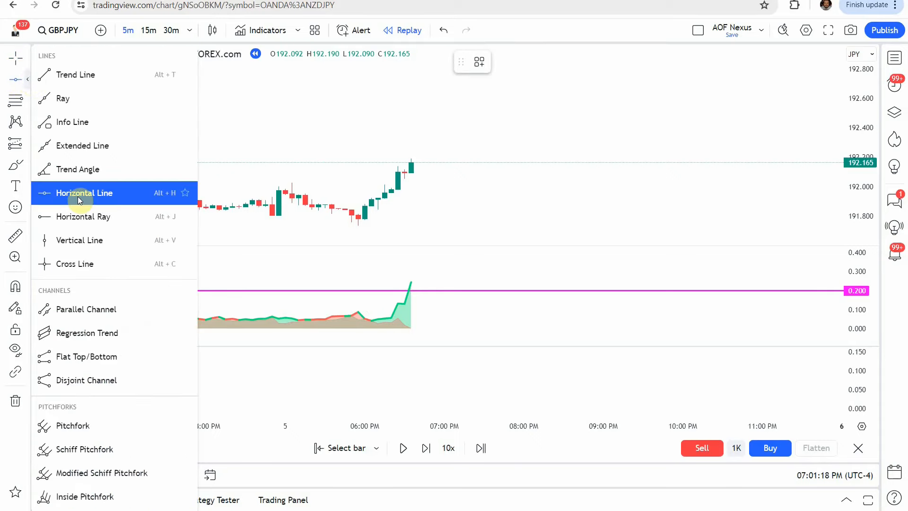
{"action": "mouse_move", "coordinate": [447, 227]}
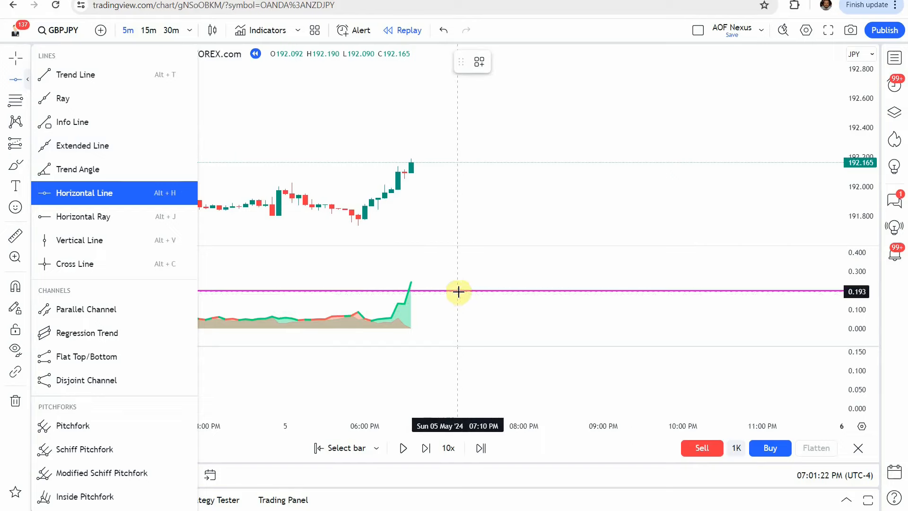
{"action": "left_click", "coordinate": [458, 291]}
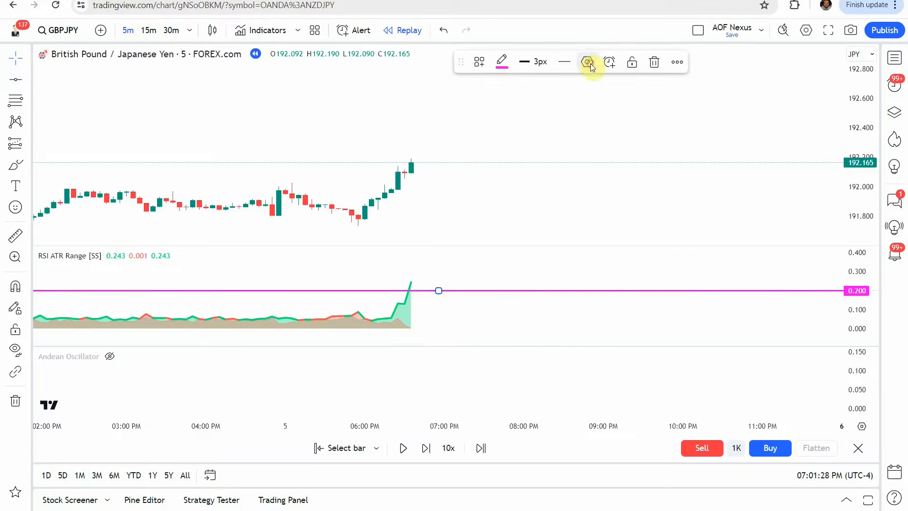
{"action": "left_click", "coordinate": [588, 62]}
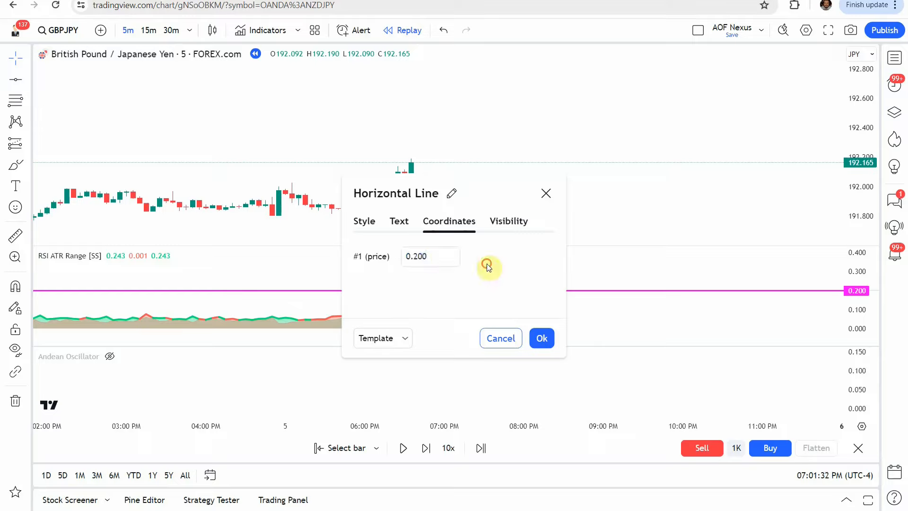
{"action": "left_click", "coordinate": [541, 338]}
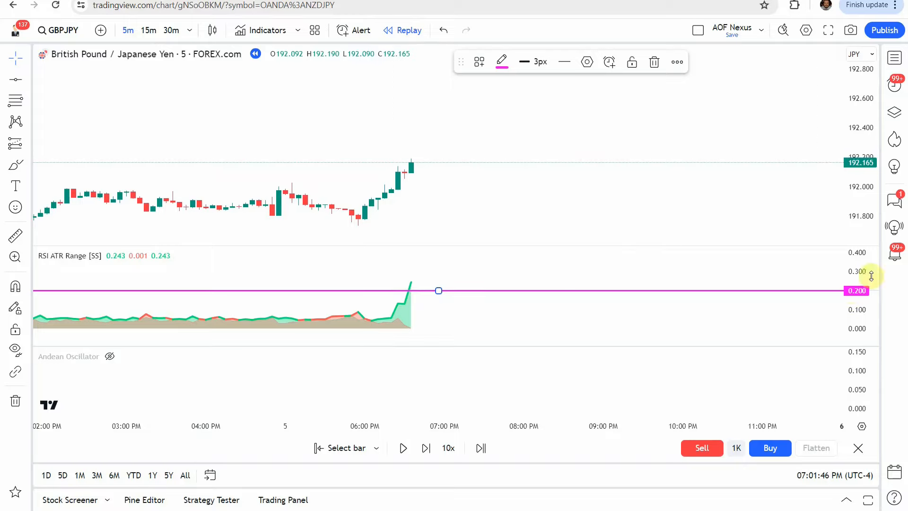
{"action": "mouse_move", "coordinate": [430, 309]}
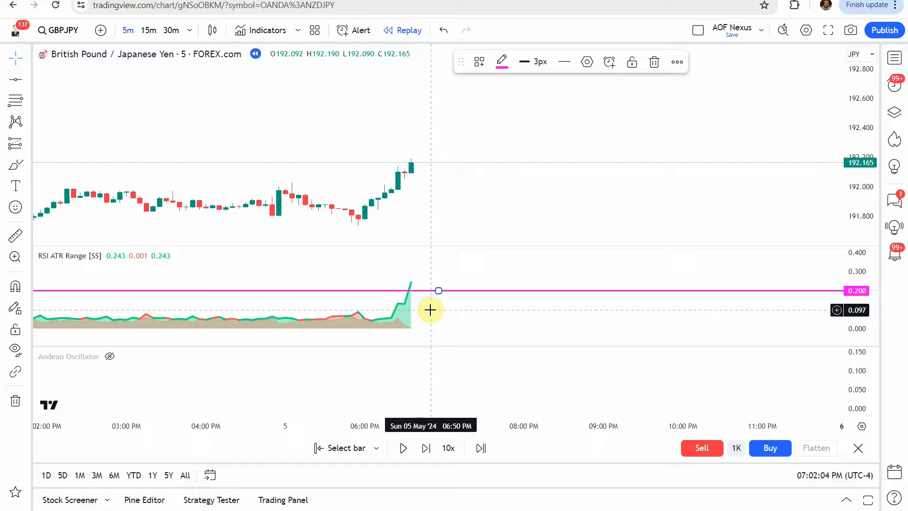
{"action": "mouse_move", "coordinate": [180, 302]}
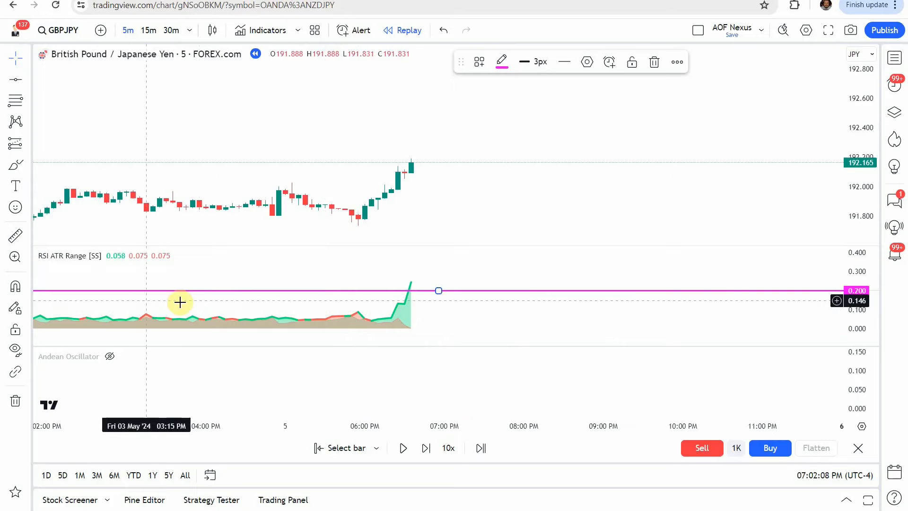
{"action": "mouse_move", "coordinate": [497, 312]}
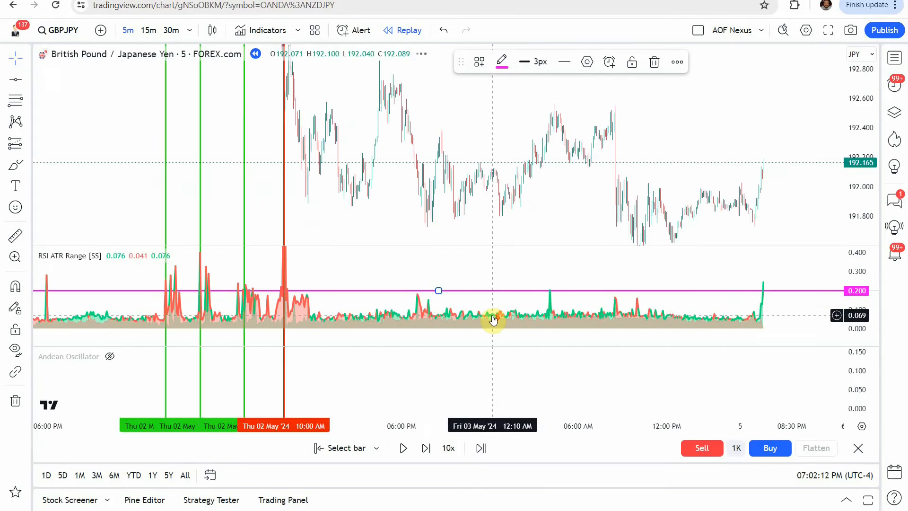
{"action": "mouse_move", "coordinate": [300, 282]}
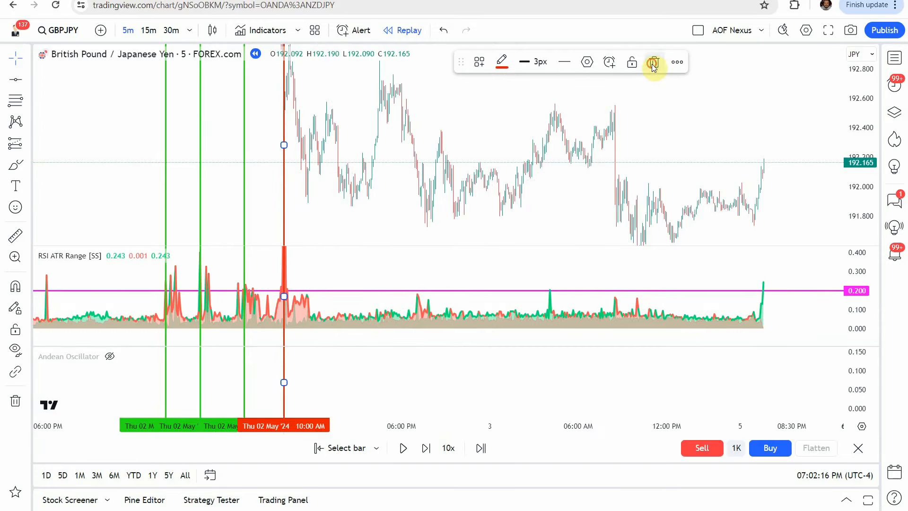
Step: Delete the red vertical line at 10:00 AM from the chart
{"action": "left_click", "coordinate": [655, 62]}
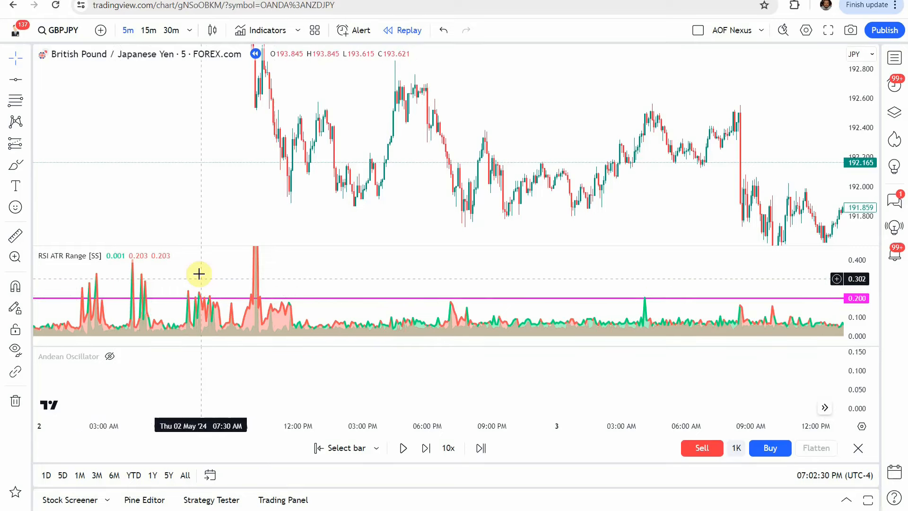
{"action": "mouse_move", "coordinate": [347, 327]}
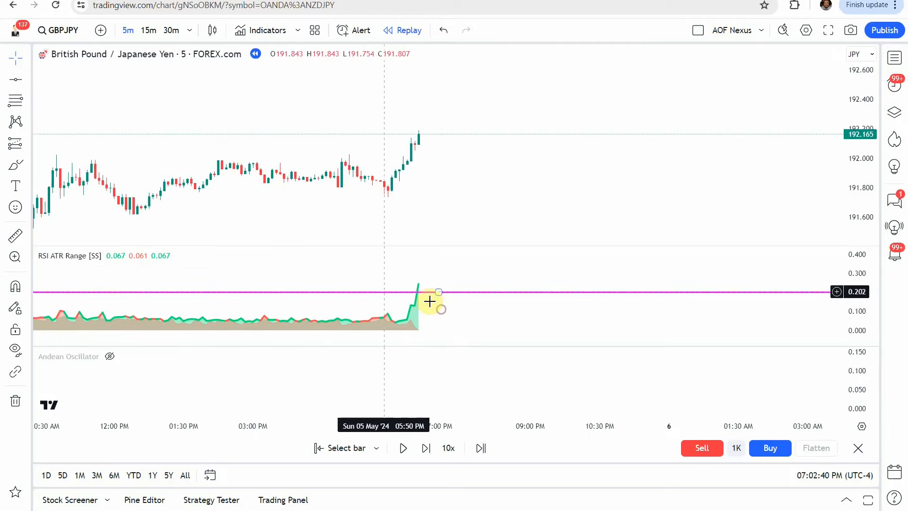
{"action": "mouse_move", "coordinate": [480, 321]}
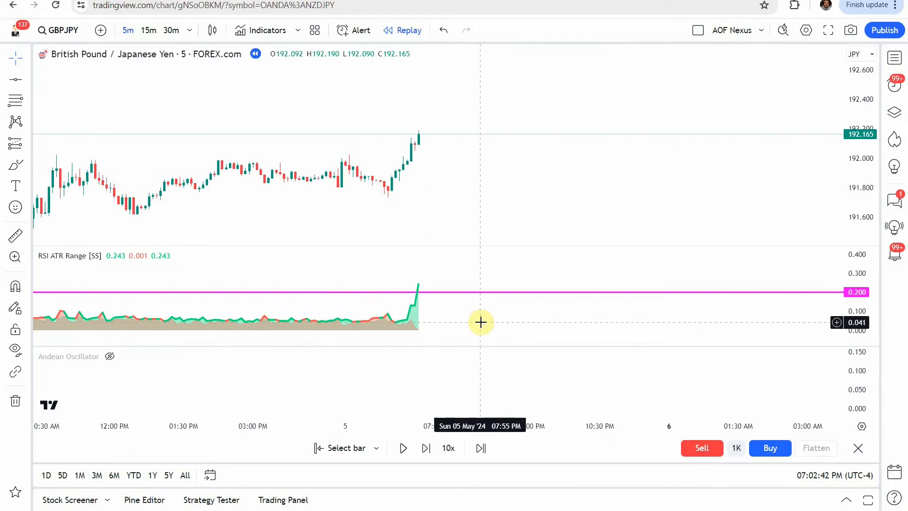
{"action": "mouse_move", "coordinate": [457, 321]}
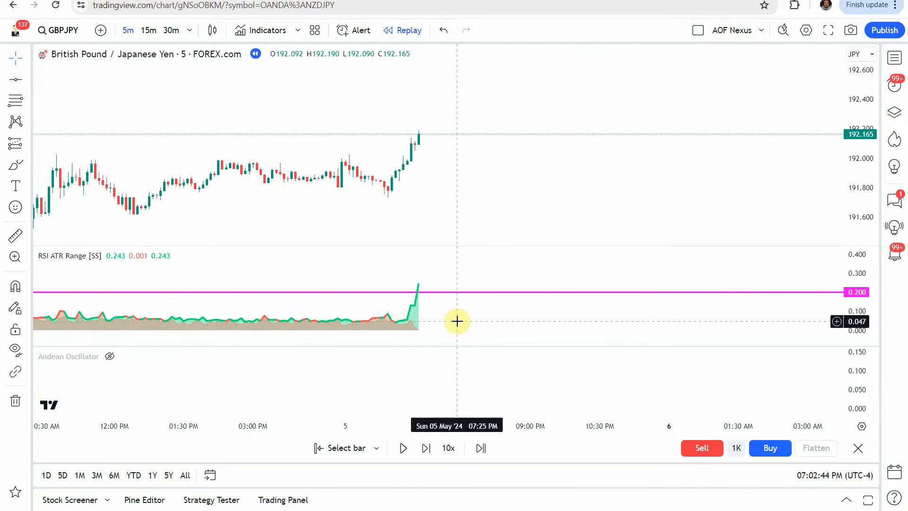
{"action": "mouse_move", "coordinate": [69, 57]}
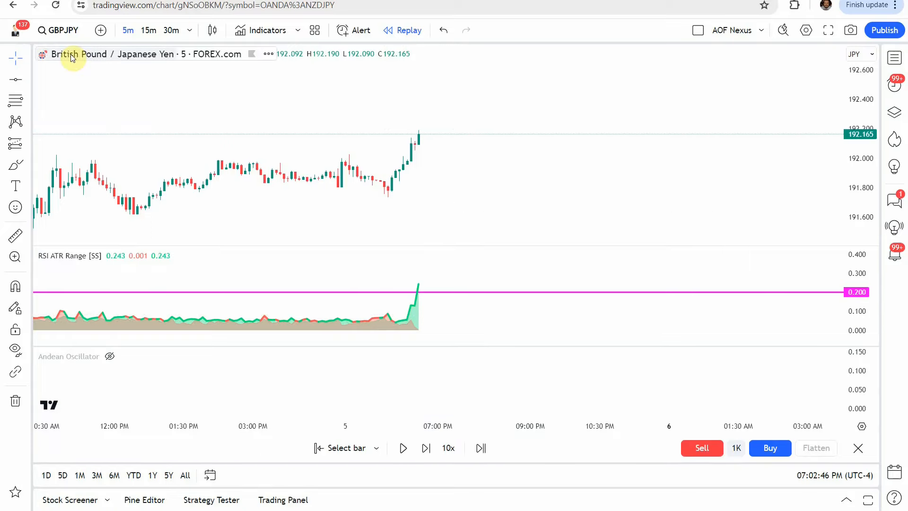
{"action": "mouse_move", "coordinate": [774, 321]}
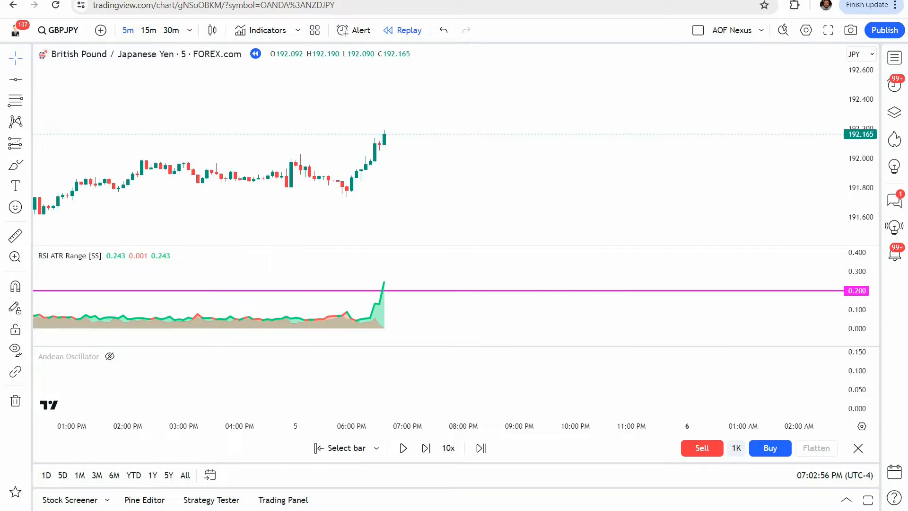
Step: Add the Andean Oscillator and toggle its component lines, leaving red bearish and orange signal
{"action": "left_click", "coordinate": [266, 30]}
{"action": "type", "text": "andean oscillator"}
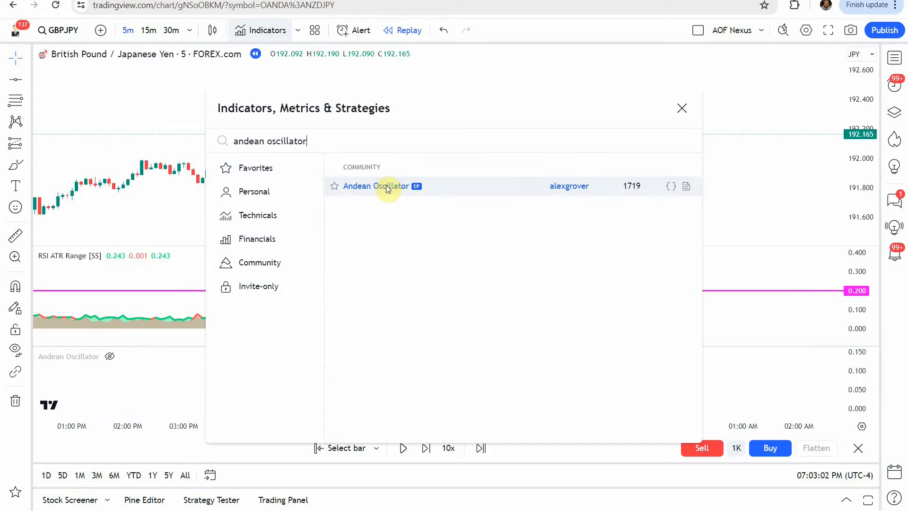
{"action": "left_click", "coordinate": [377, 185]}
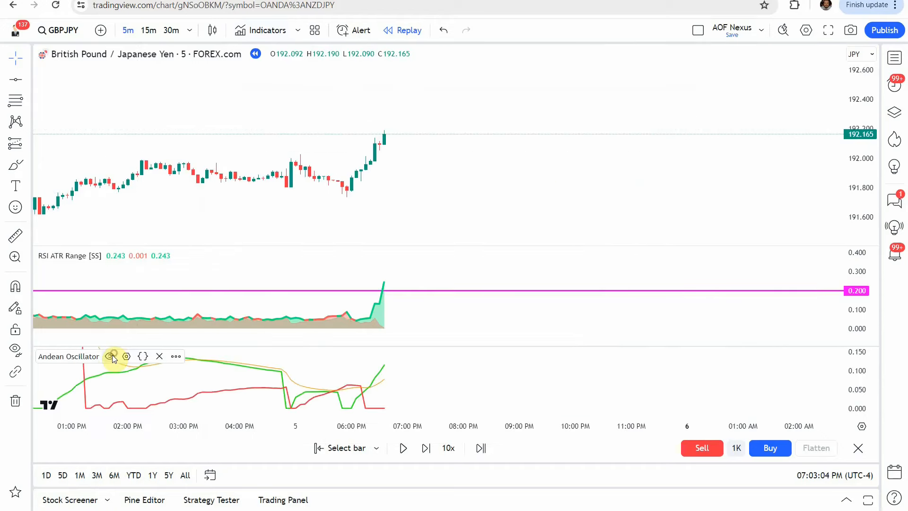
{"action": "left_click", "coordinate": [114, 356]}
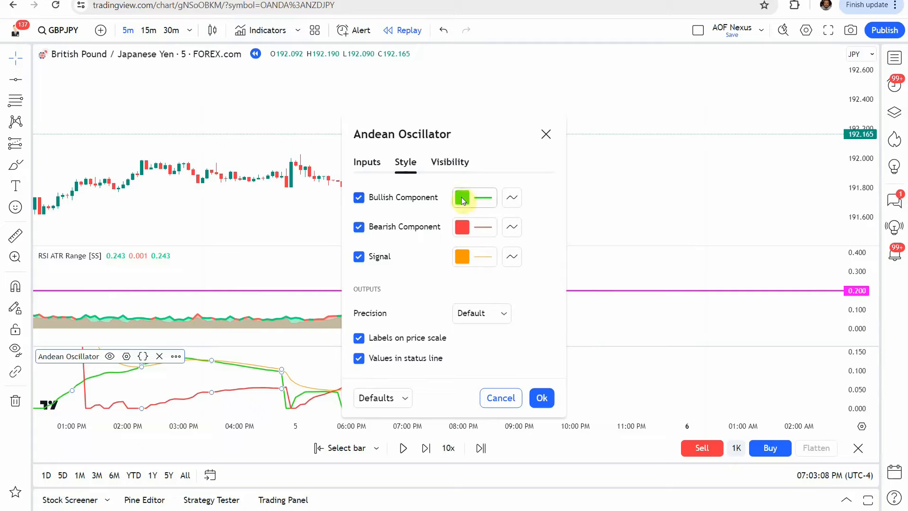
{"action": "left_click", "coordinate": [466, 197]}
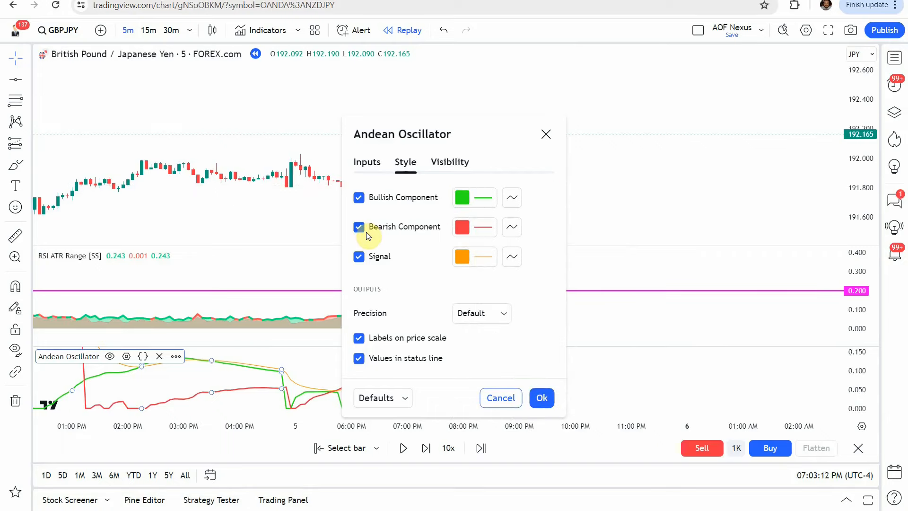
{"action": "left_click", "coordinate": [466, 198]}
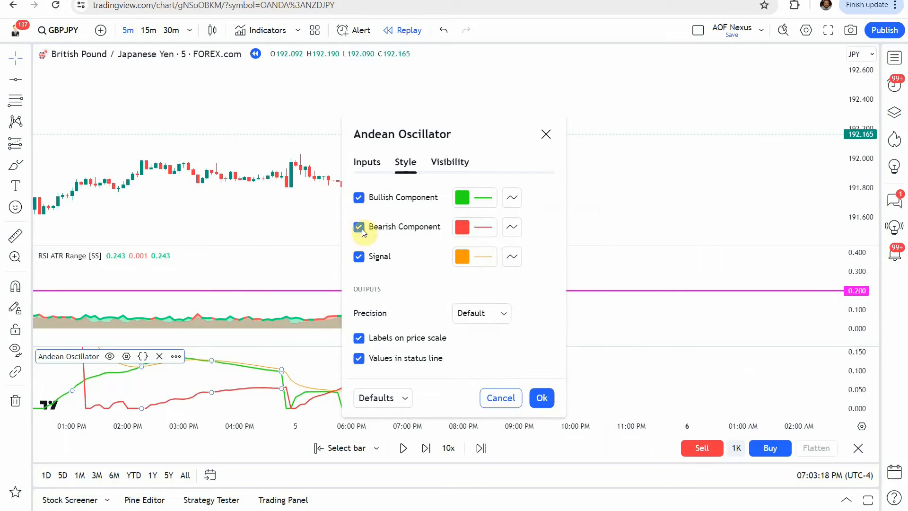
{"action": "left_click", "coordinate": [461, 226]}
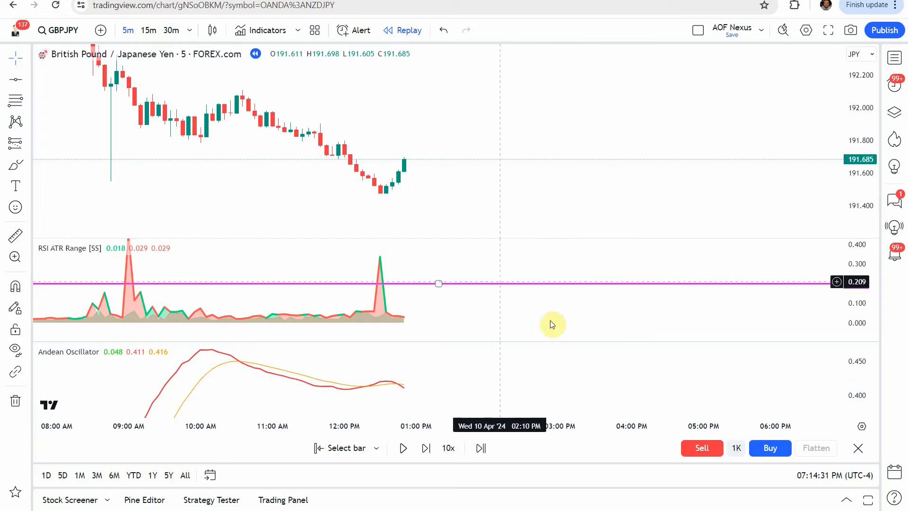
{"action": "mouse_move", "coordinate": [487, 207]}
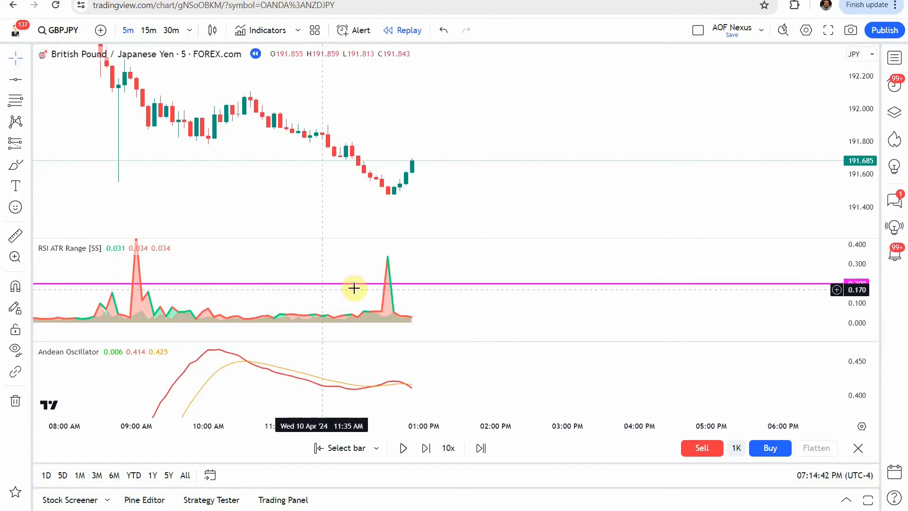
{"action": "mouse_move", "coordinate": [365, 336]}
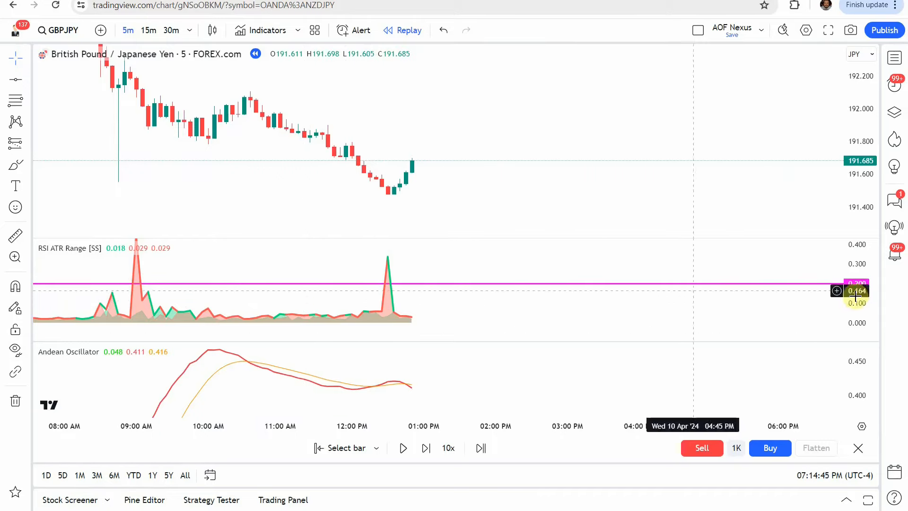
{"action": "mouse_move", "coordinate": [451, 316]}
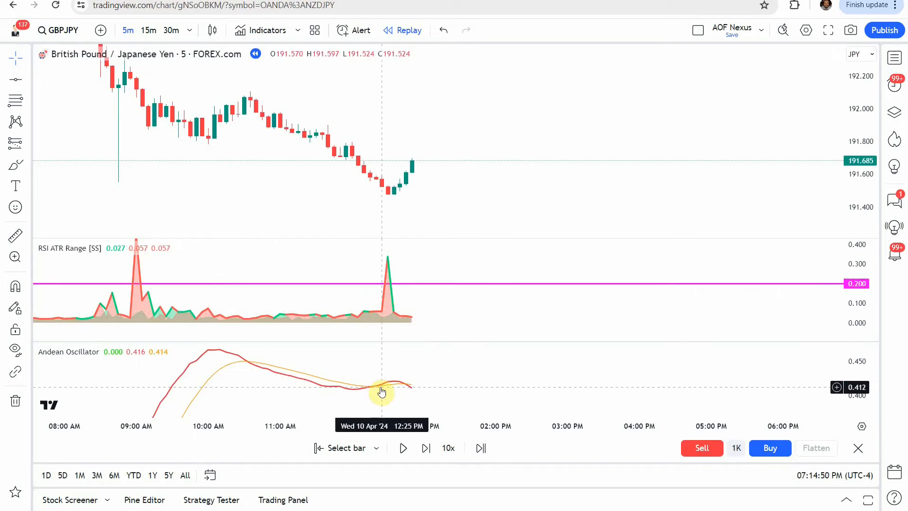
{"action": "mouse_move", "coordinate": [289, 383]}
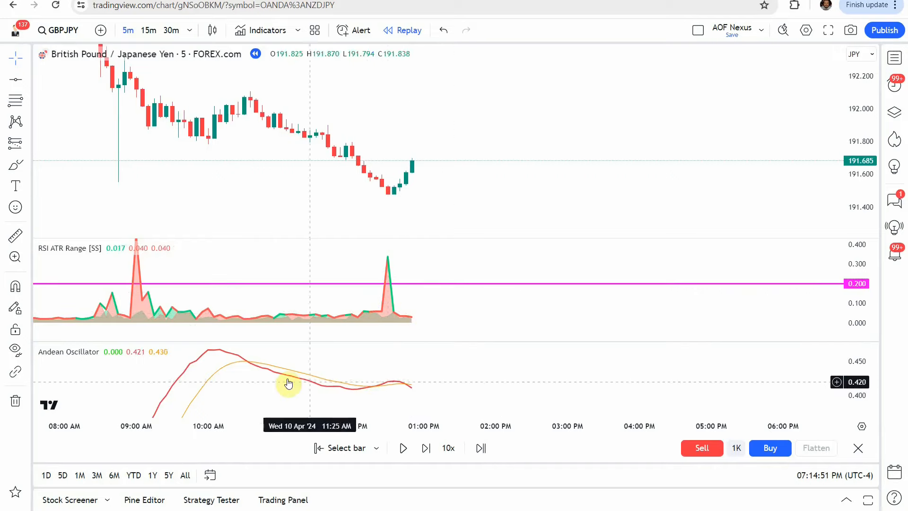
{"action": "mouse_move", "coordinate": [387, 377]}
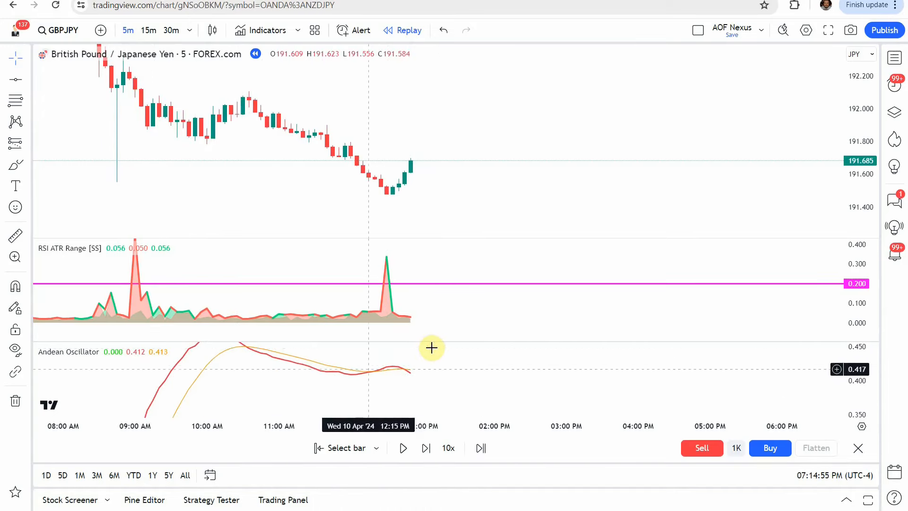
{"action": "mouse_move", "coordinate": [294, 352]}
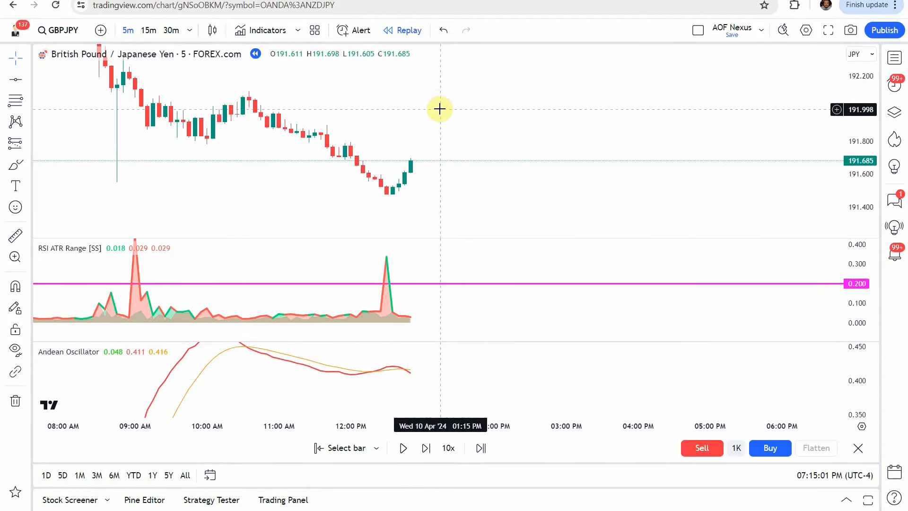
{"action": "mouse_move", "coordinate": [376, 214]}
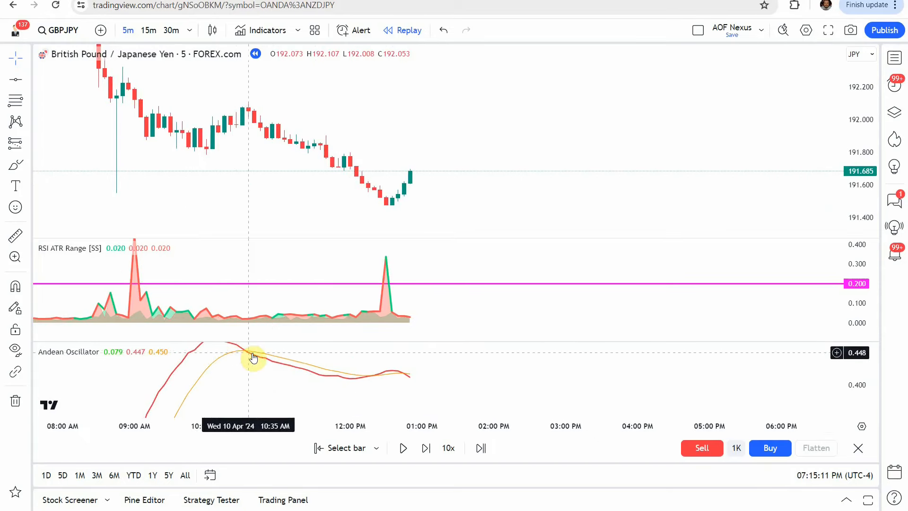
{"action": "mouse_move", "coordinate": [386, 364]}
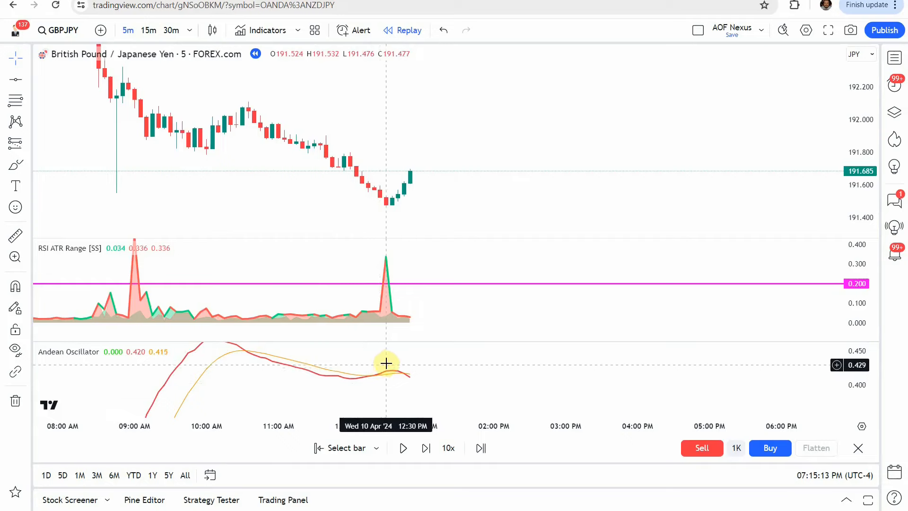
{"action": "mouse_move", "coordinate": [419, 364]}
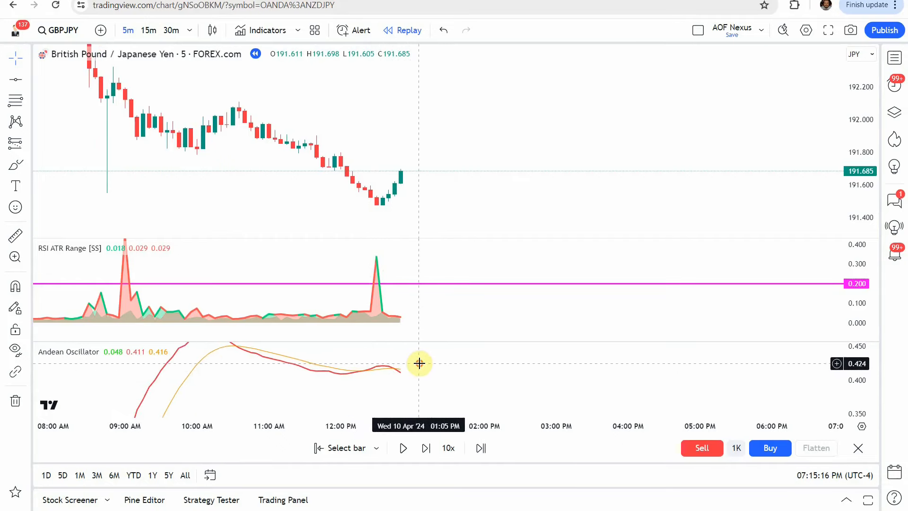
{"action": "mouse_move", "coordinate": [417, 379]}
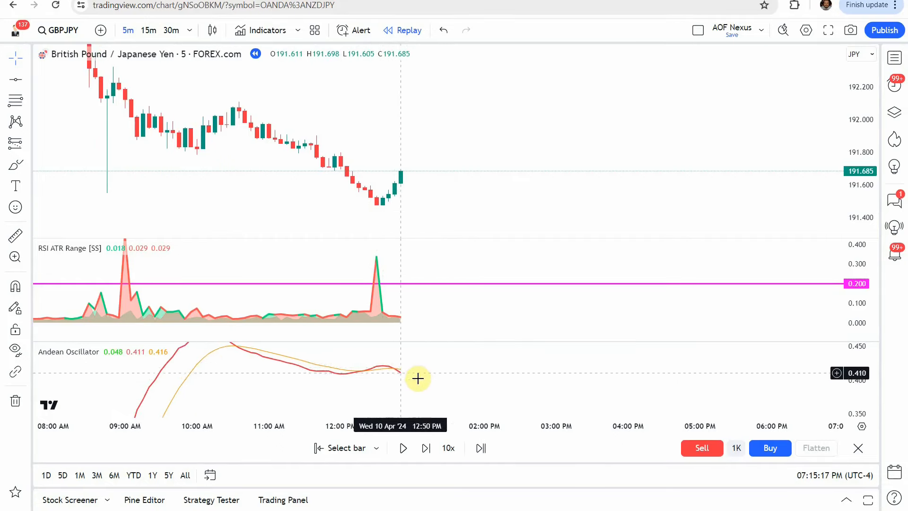
{"action": "mouse_move", "coordinate": [389, 362]}
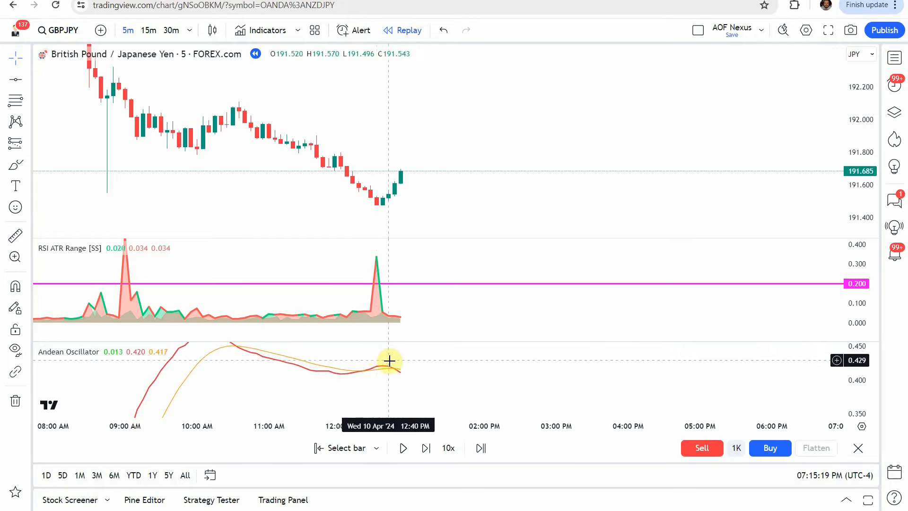
{"action": "mouse_move", "coordinate": [378, 266]}
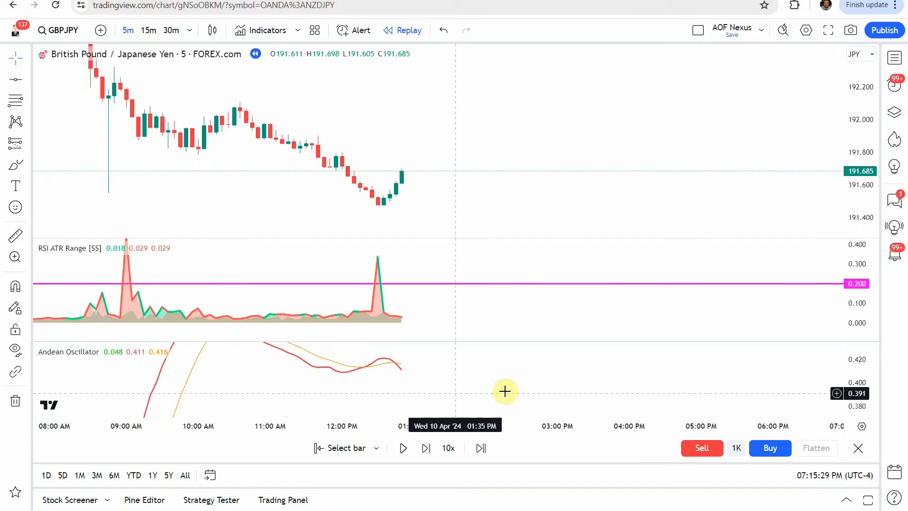
{"action": "mouse_move", "coordinate": [402, 375]}
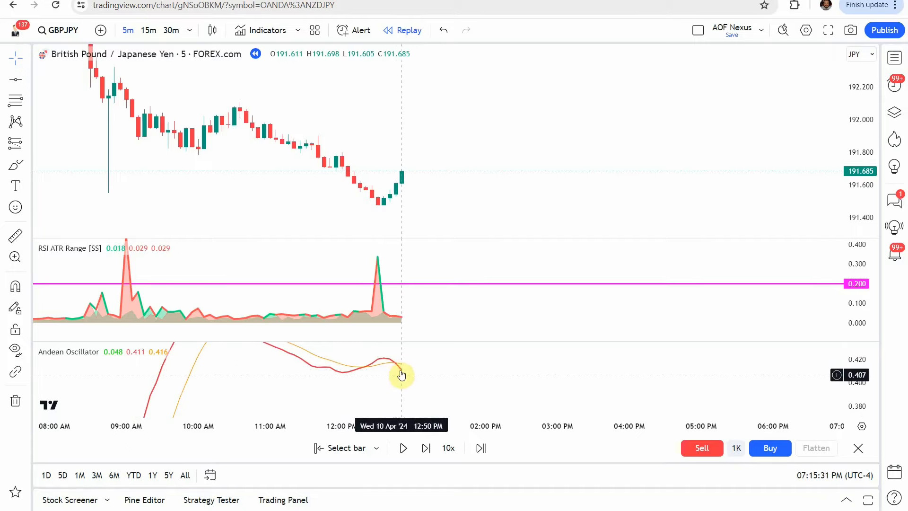
{"action": "mouse_move", "coordinate": [377, 237]}
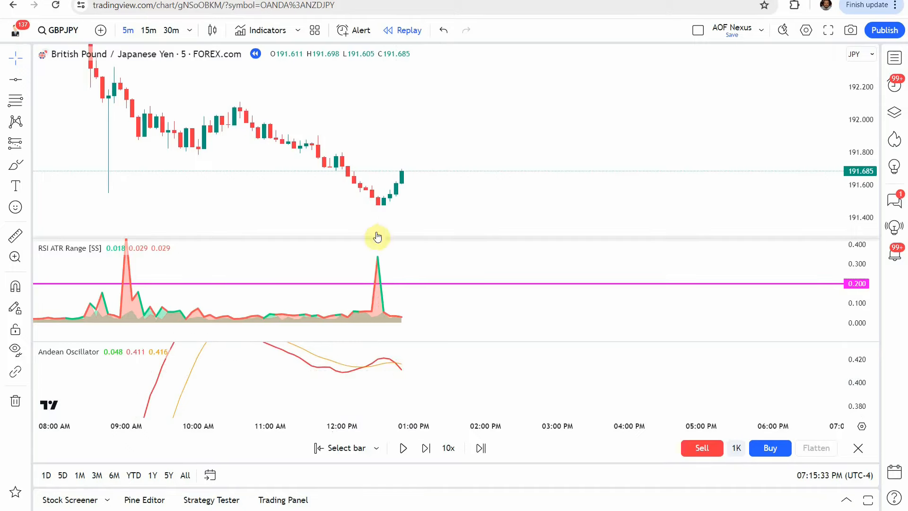
{"action": "mouse_move", "coordinate": [391, 363]}
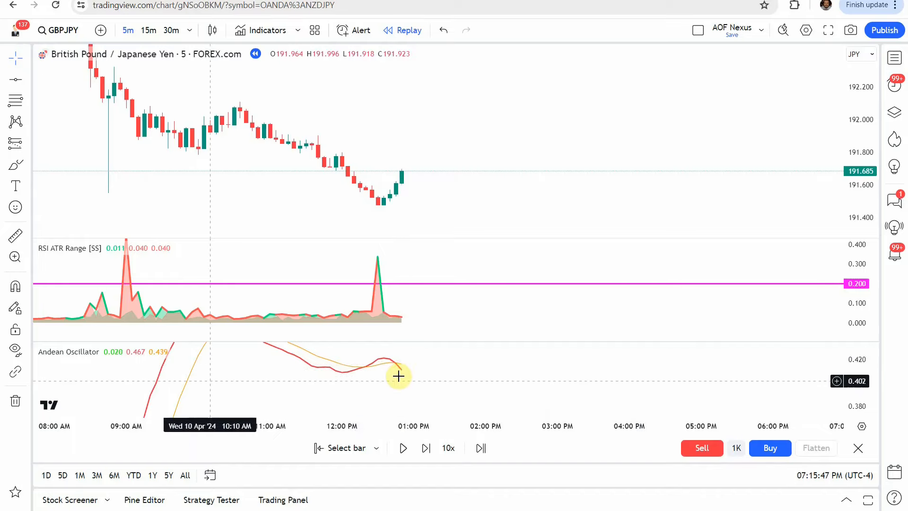
{"action": "mouse_move", "coordinate": [152, 362]}
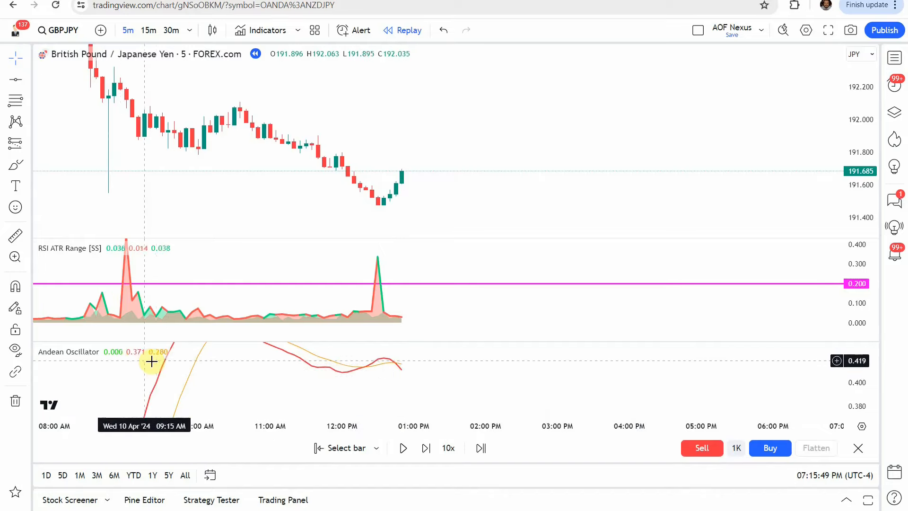
{"action": "mouse_move", "coordinate": [408, 387]}
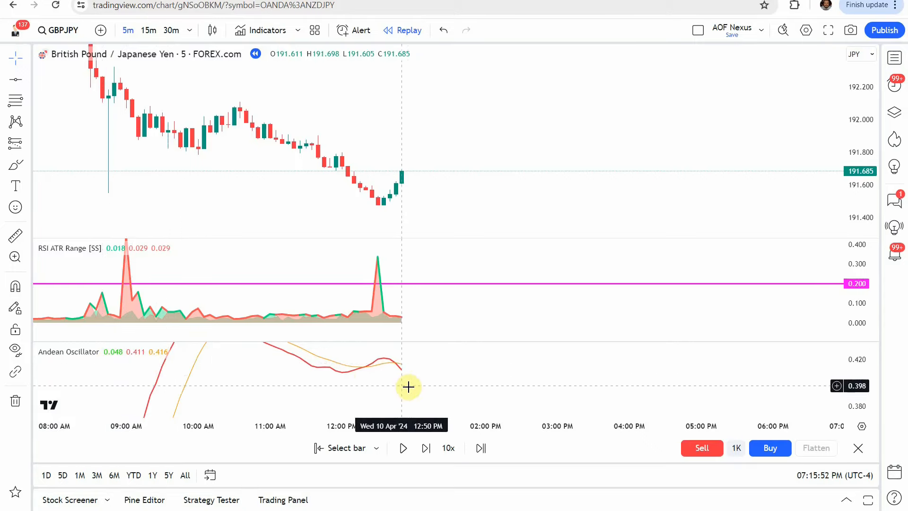
{"action": "mouse_move", "coordinate": [402, 384]}
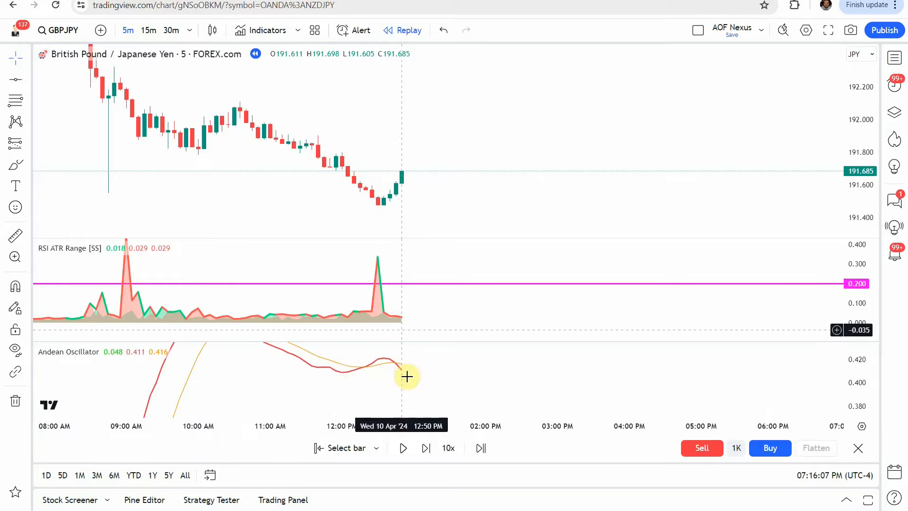
{"action": "mouse_move", "coordinate": [397, 363]}
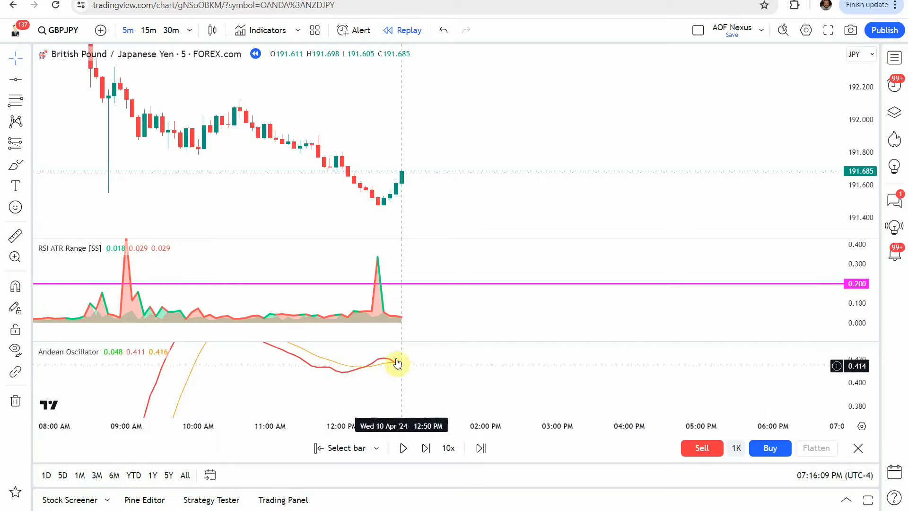
Step: Place a long position on the latest candle, raise its target, and replay to 192.052
{"action": "left_click", "coordinate": [15, 144]}
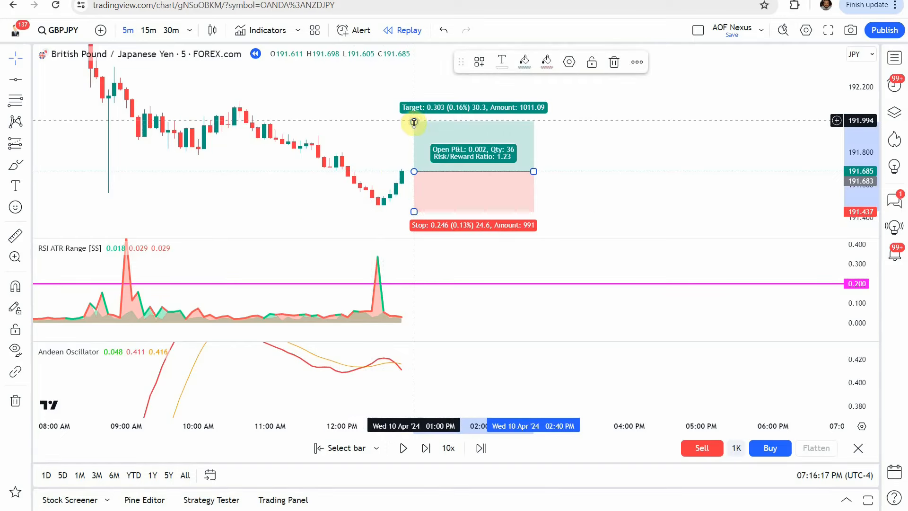
{"action": "left_click_drag", "start_coordinate": [414, 123], "coordinate": [415, 112]}
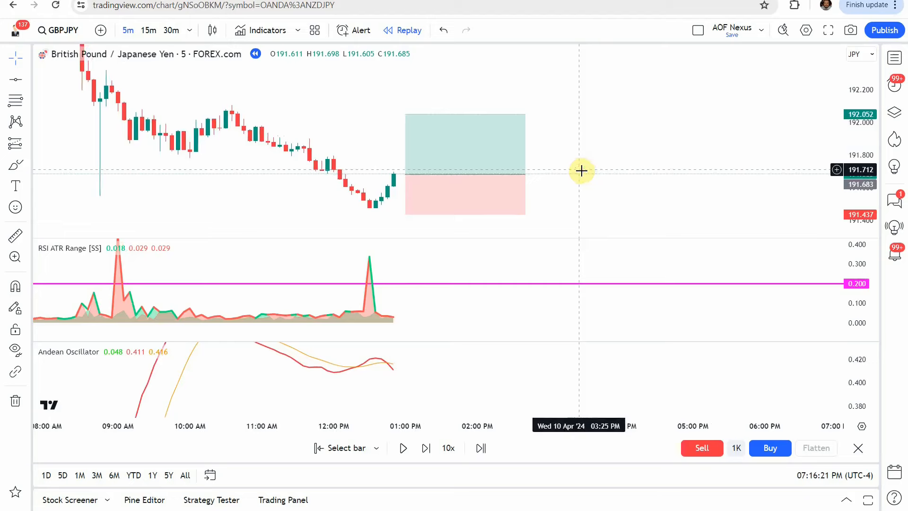
{"action": "left_click", "coordinate": [403, 447]}
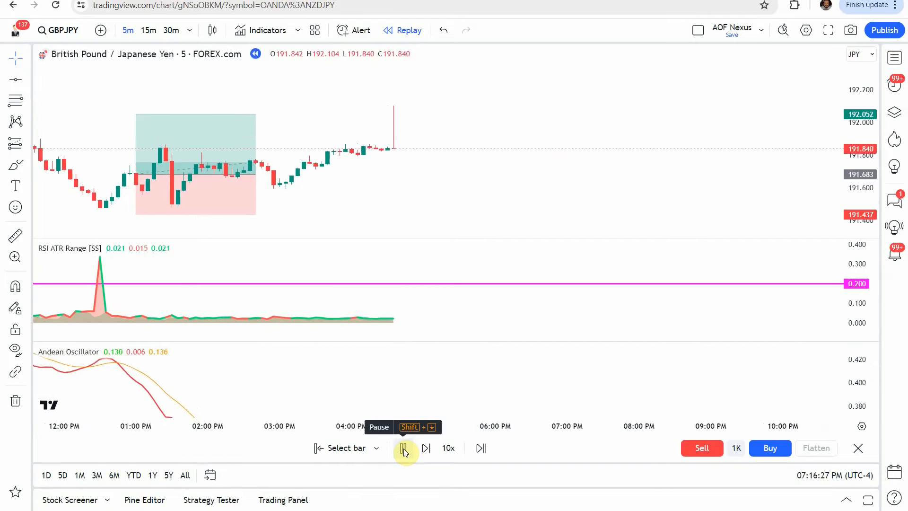
{"action": "left_click", "coordinate": [402, 448]}
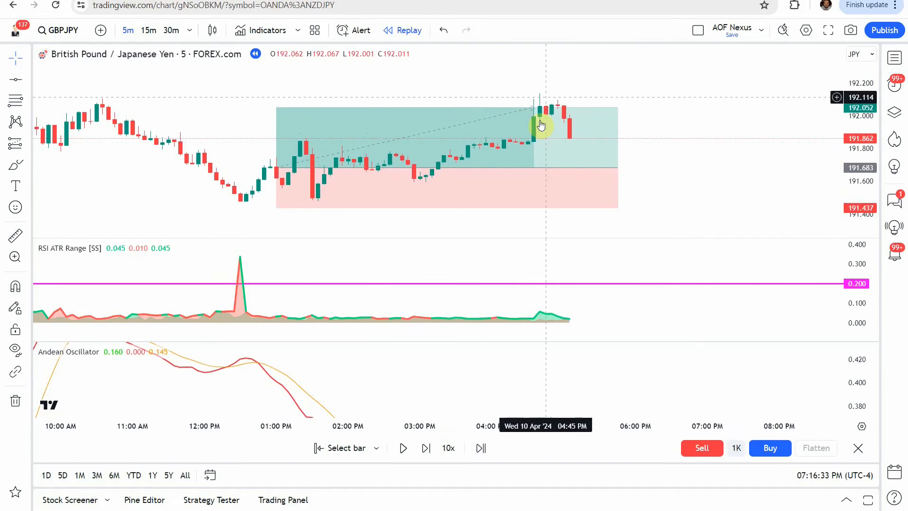
{"action": "mouse_move", "coordinate": [210, 211]}
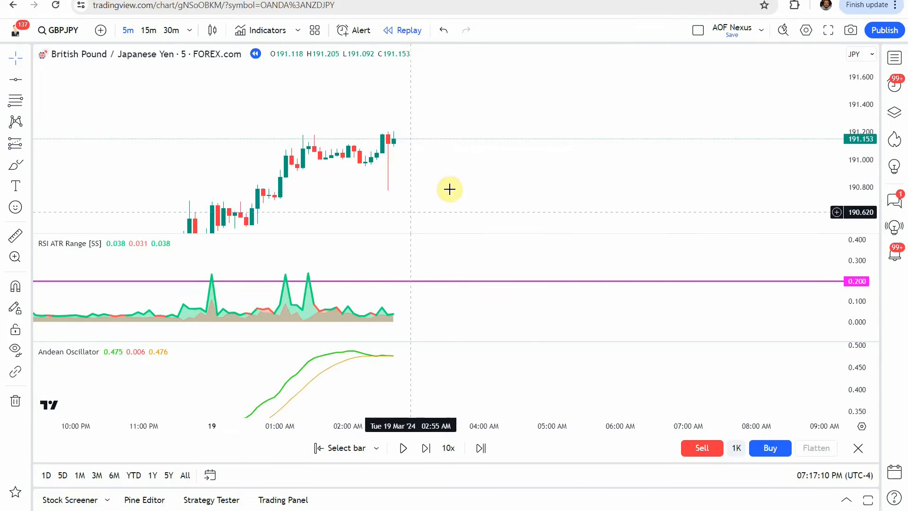
{"action": "mouse_move", "coordinate": [348, 330]}
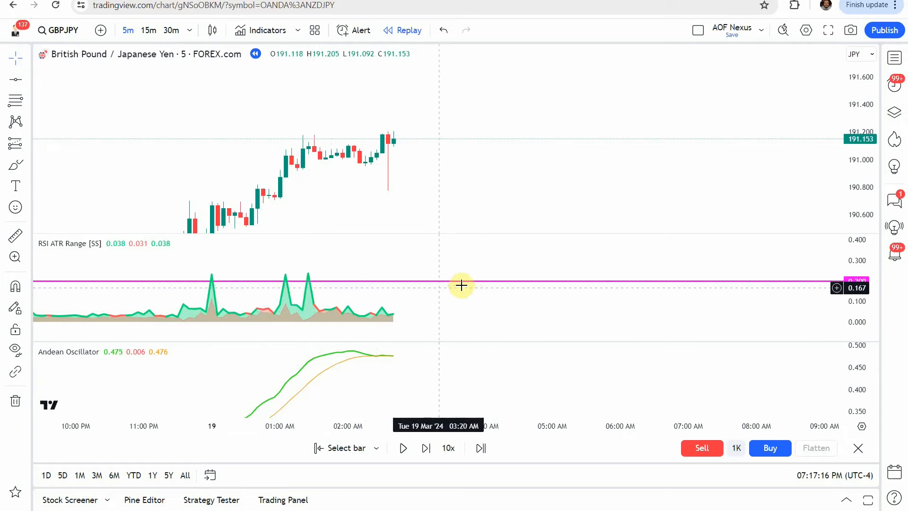
{"action": "mouse_move", "coordinate": [243, 319]}
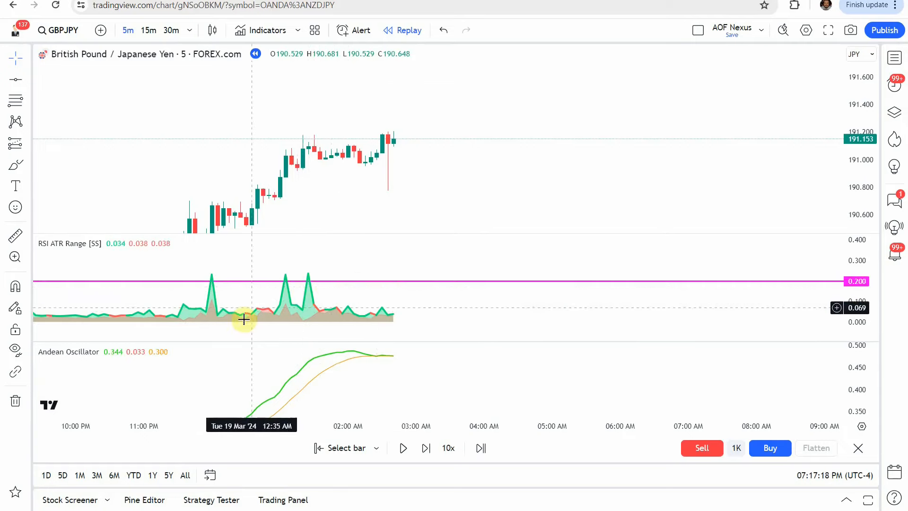
{"action": "mouse_move", "coordinate": [336, 368]}
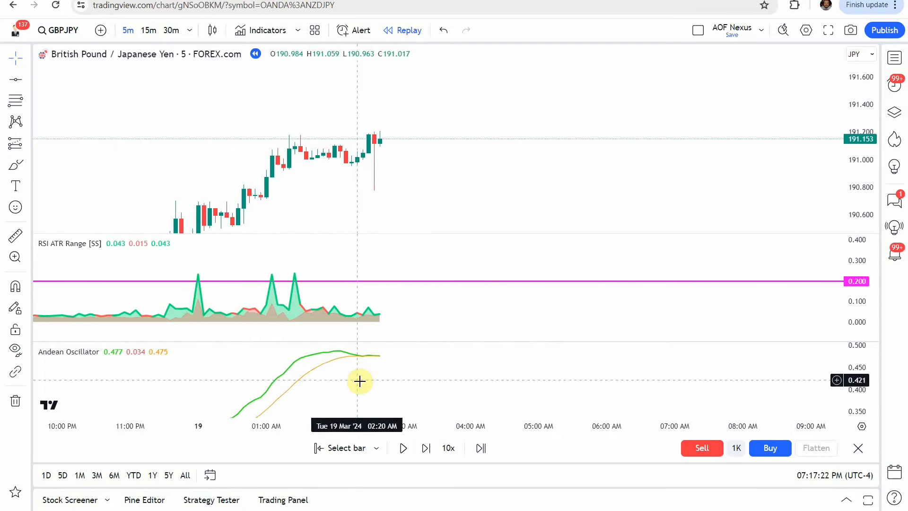
{"action": "mouse_move", "coordinate": [359, 360]}
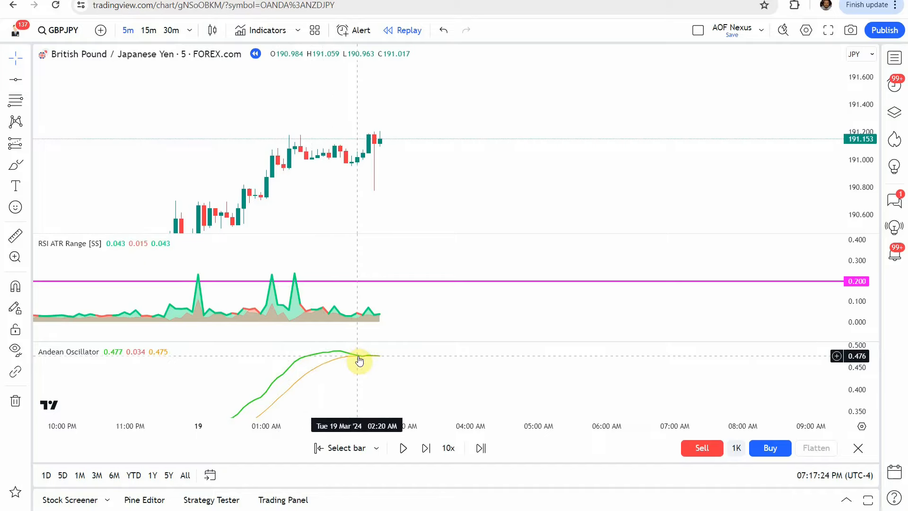
{"action": "mouse_move", "coordinate": [427, 372]}
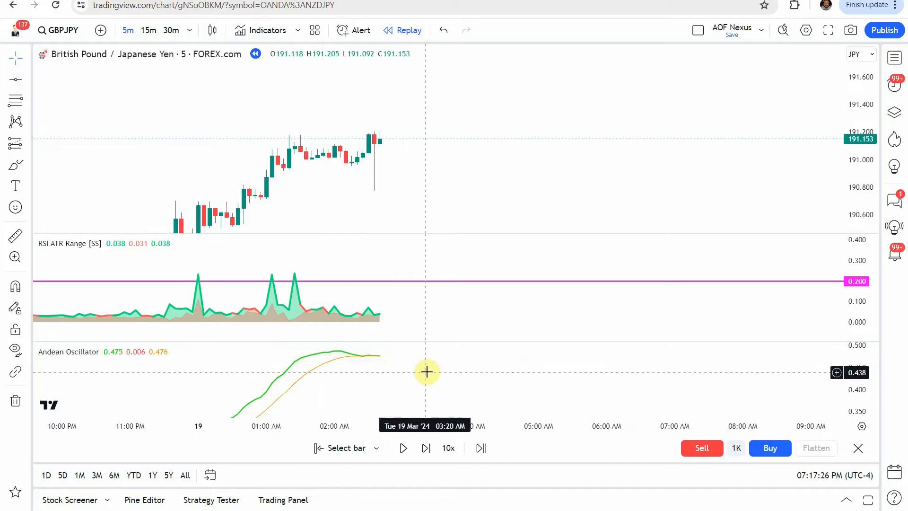
{"action": "mouse_move", "coordinate": [226, 372]}
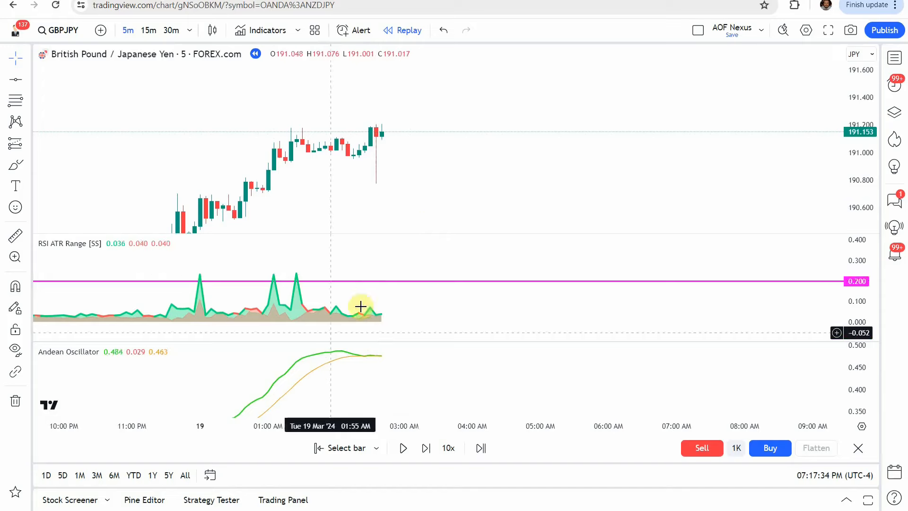
{"action": "mouse_move", "coordinate": [416, 377]}
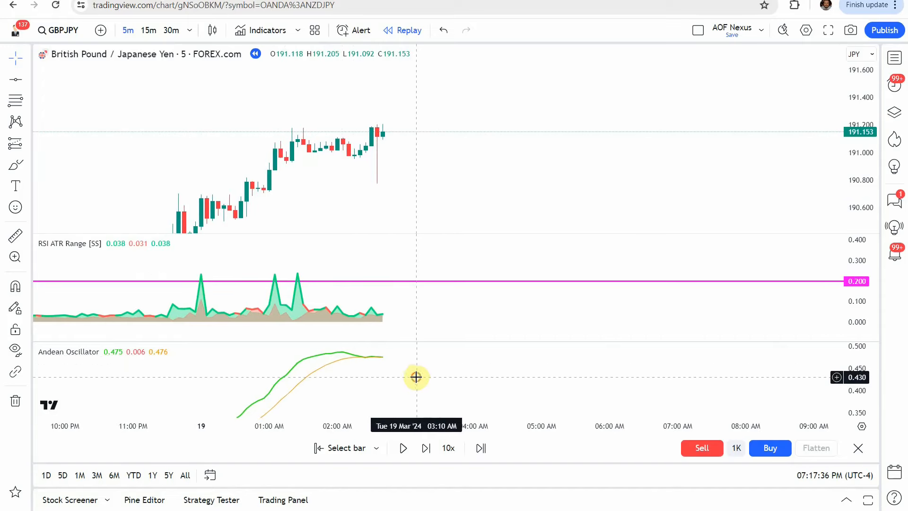
{"action": "mouse_move", "coordinate": [350, 359]}
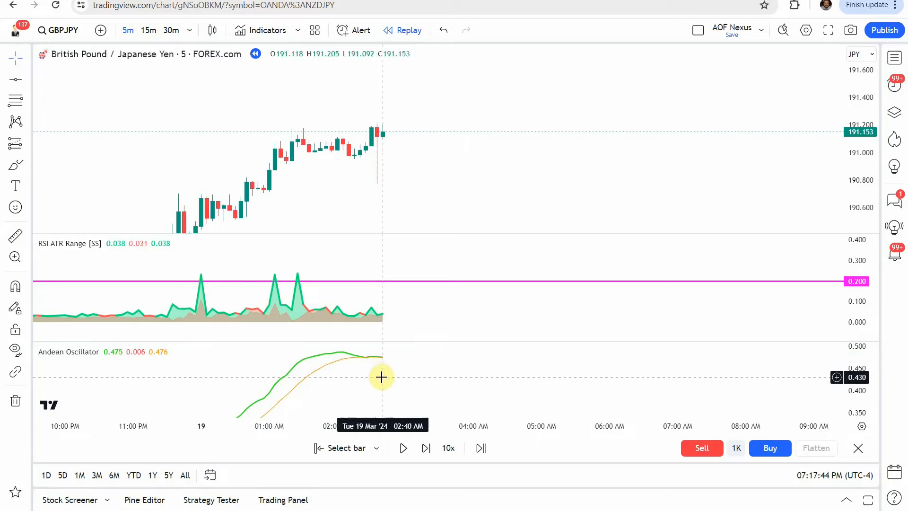
{"action": "mouse_move", "coordinate": [114, 359]}
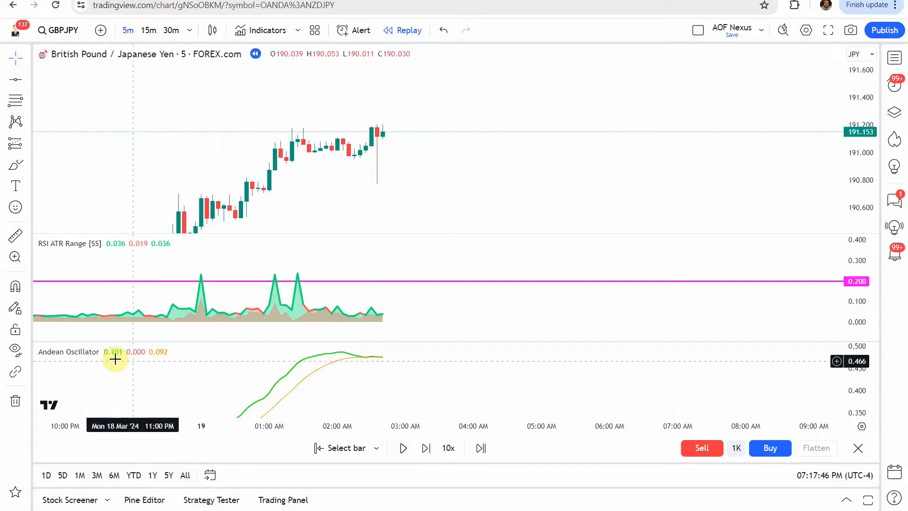
{"action": "mouse_move", "coordinate": [382, 377]}
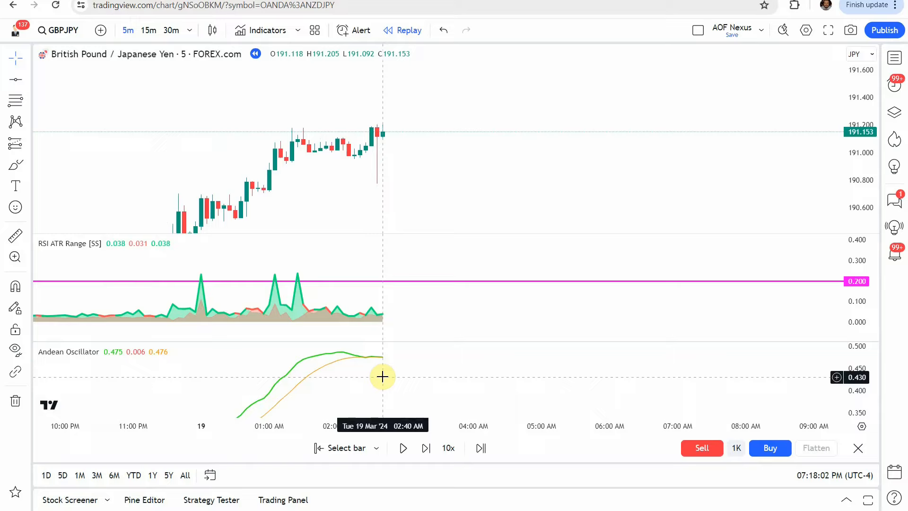
{"action": "mouse_move", "coordinate": [380, 364]}
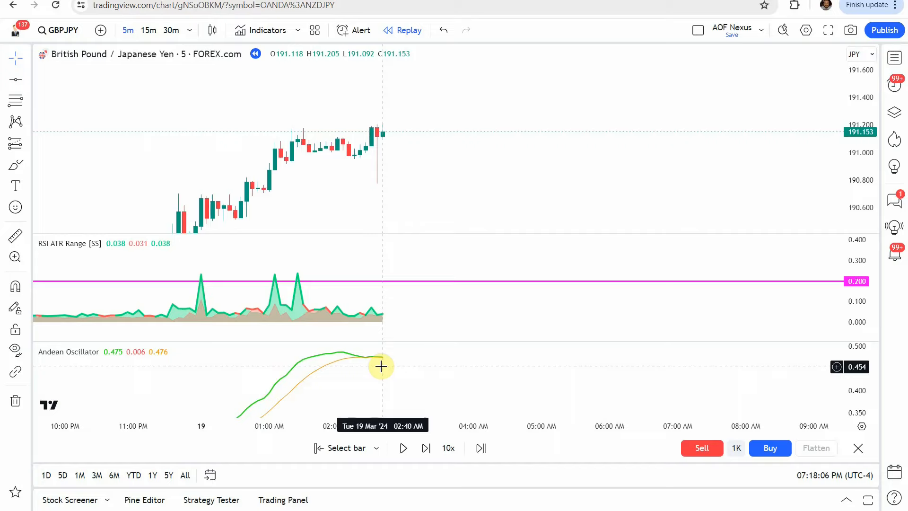
{"action": "mouse_move", "coordinate": [218, 171]}
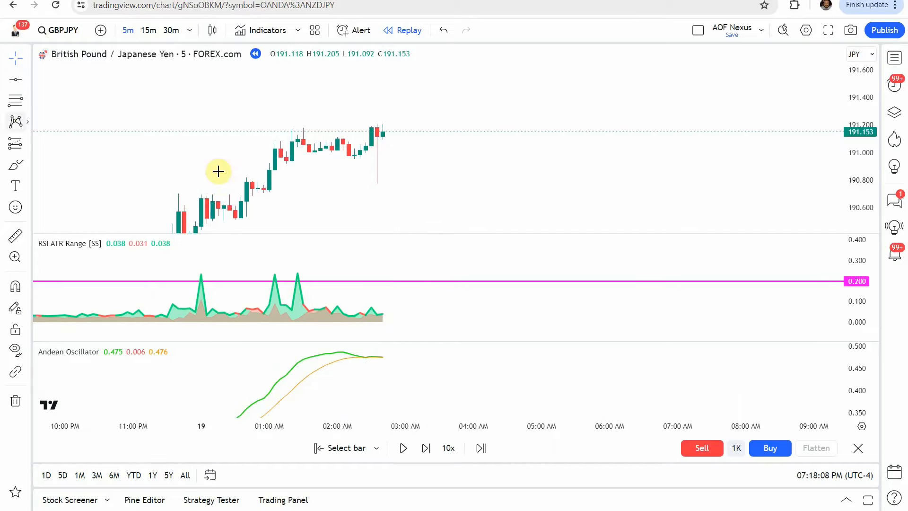
Step: Place a short position targeting 191.031 with a 191.237 stop, then step replay two bars
{"action": "left_click", "coordinate": [16, 121]}
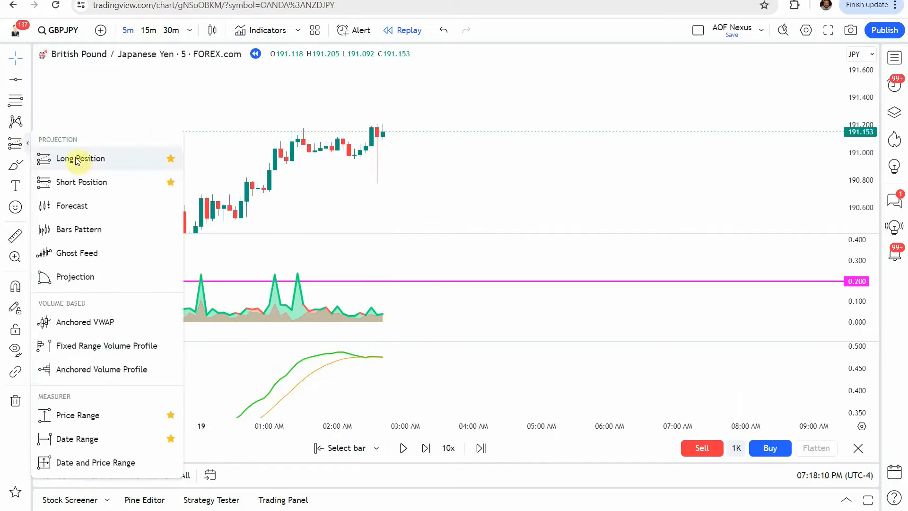
{"action": "left_click", "coordinate": [81, 158]}
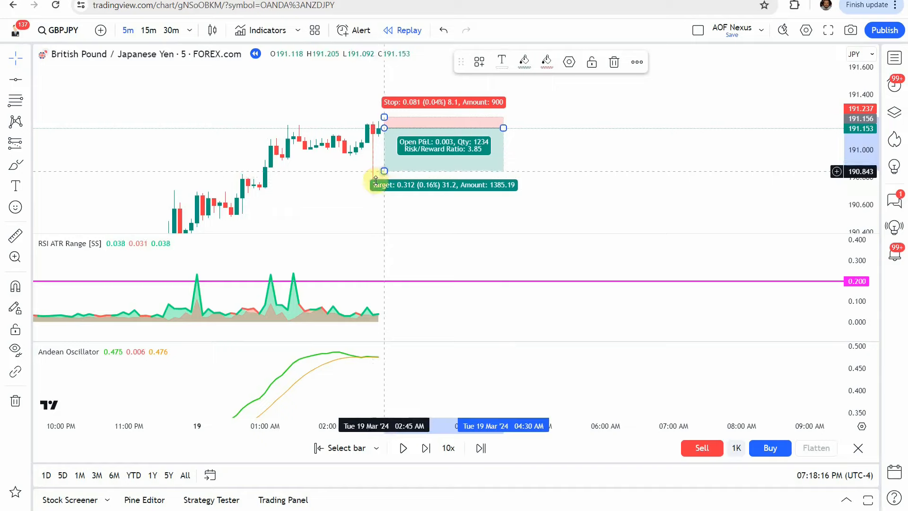
{"action": "left_click_drag", "start_coordinate": [384, 176], "coordinate": [384, 148]}
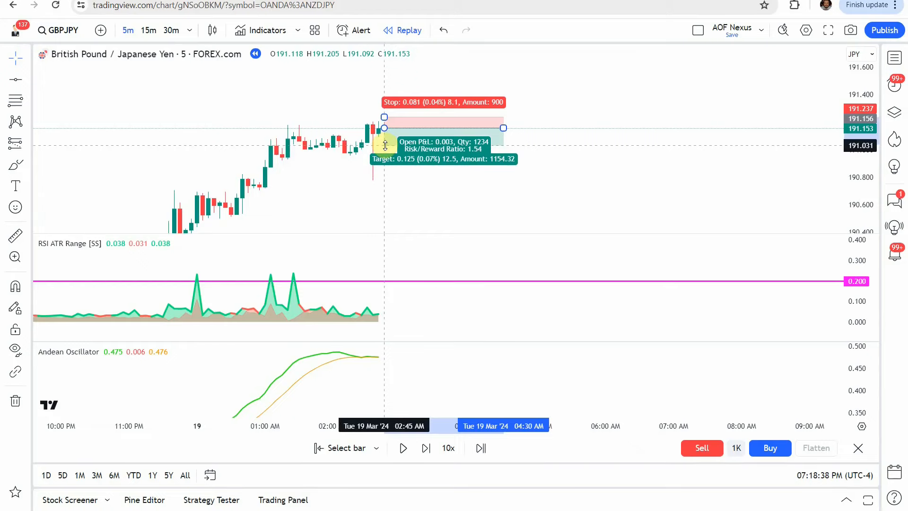
{"action": "left_click", "coordinate": [425, 448]}
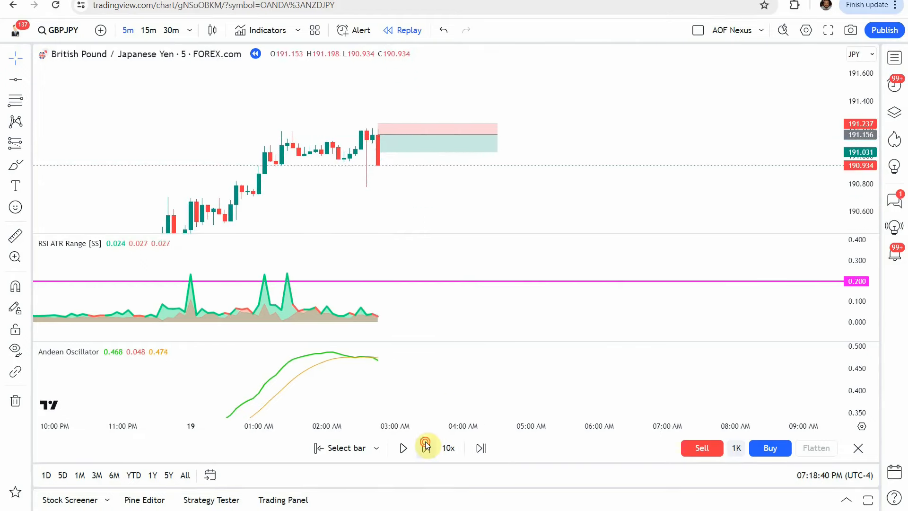
{"action": "left_click", "coordinate": [426, 448]}
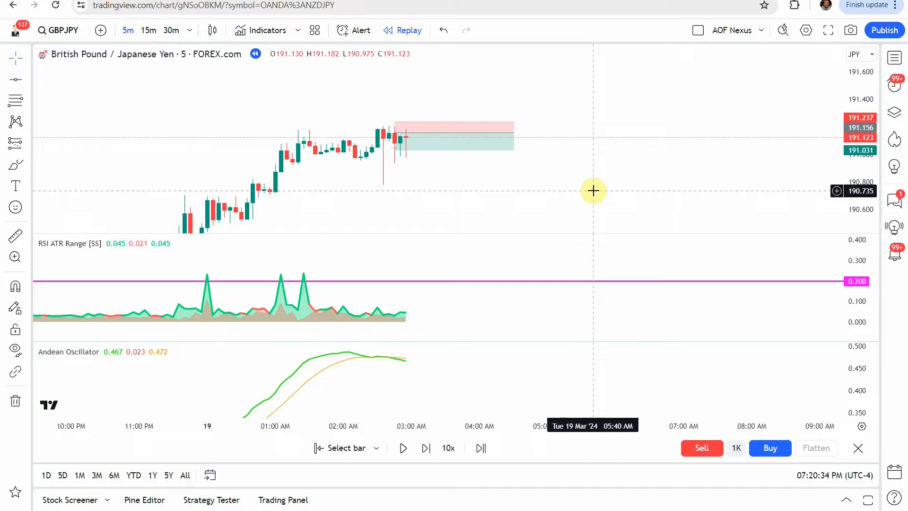
{"action": "mouse_move", "coordinate": [378, 261]}
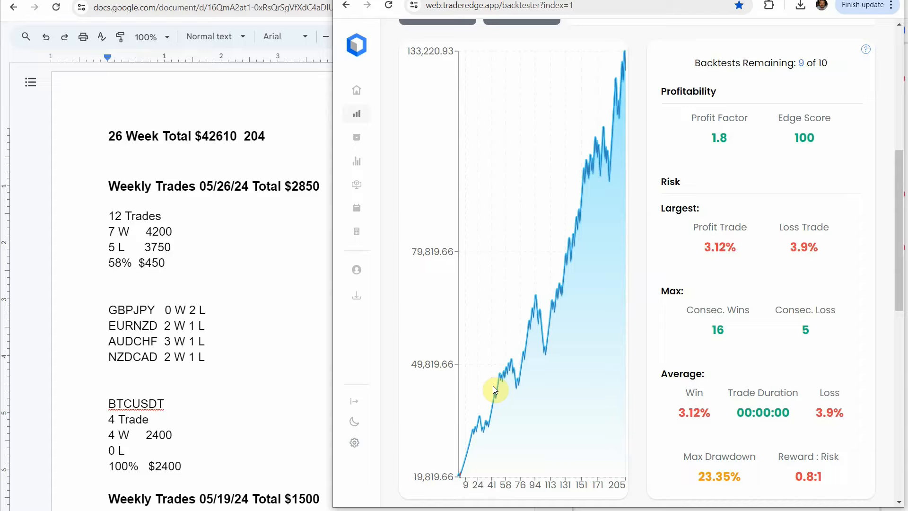
{"action": "mouse_move", "coordinate": [147, 444]}
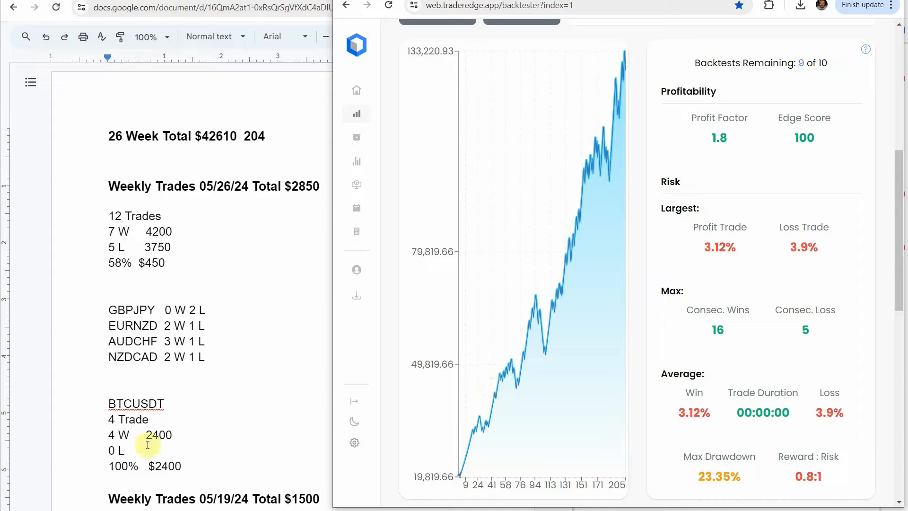
{"action": "mouse_move", "coordinate": [236, 271]}
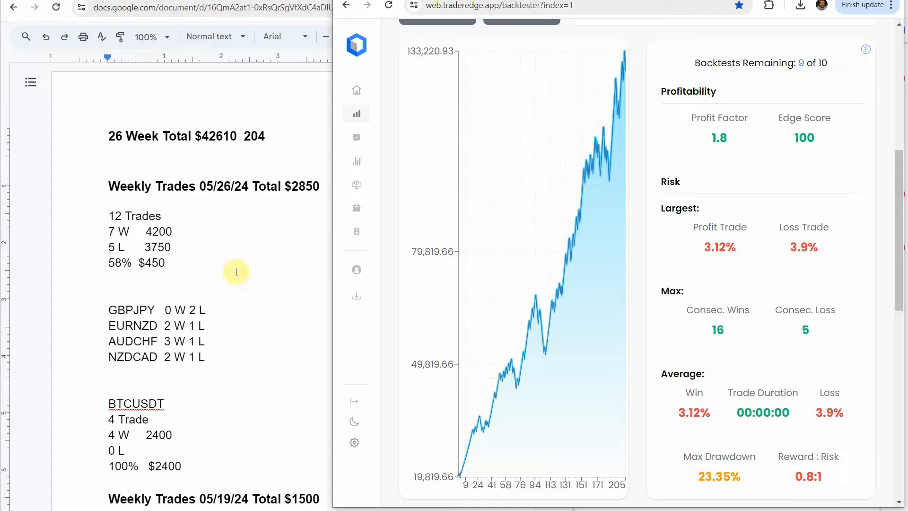
{"action": "mouse_move", "coordinate": [243, 256]}
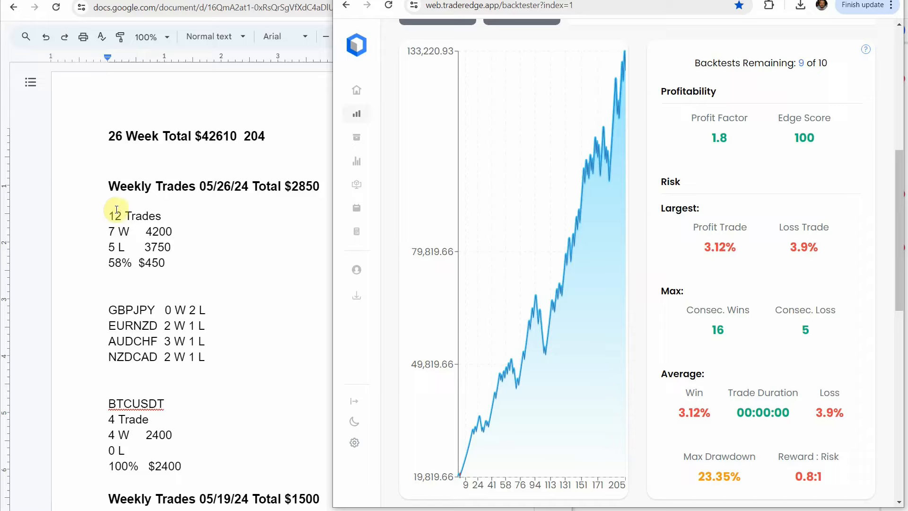
{"action": "mouse_move", "coordinate": [100, 253]}
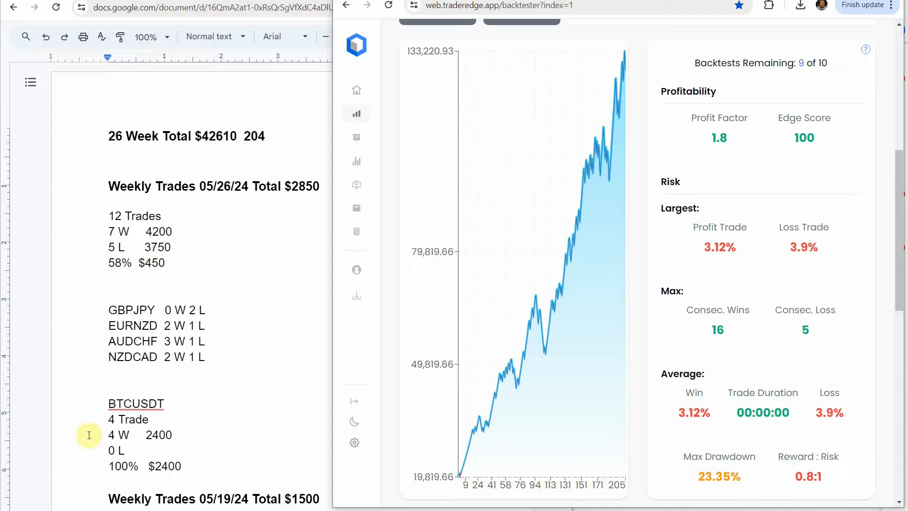
{"action": "mouse_move", "coordinate": [206, 402]}
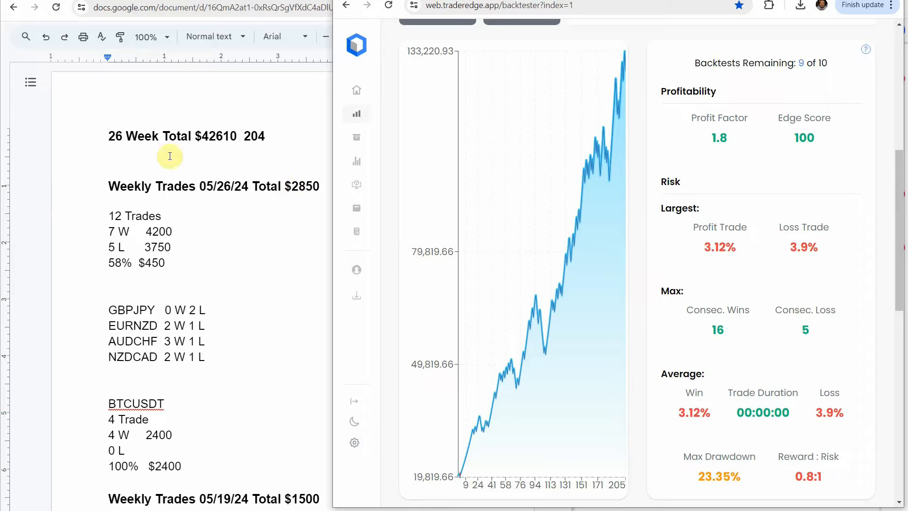
{"action": "mouse_move", "coordinate": [225, 167]}
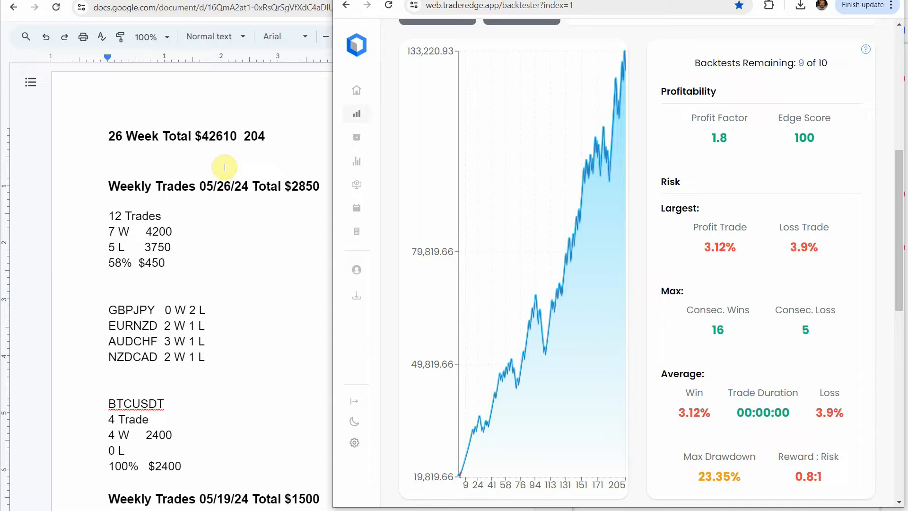
{"action": "mouse_move", "coordinate": [257, 158]}
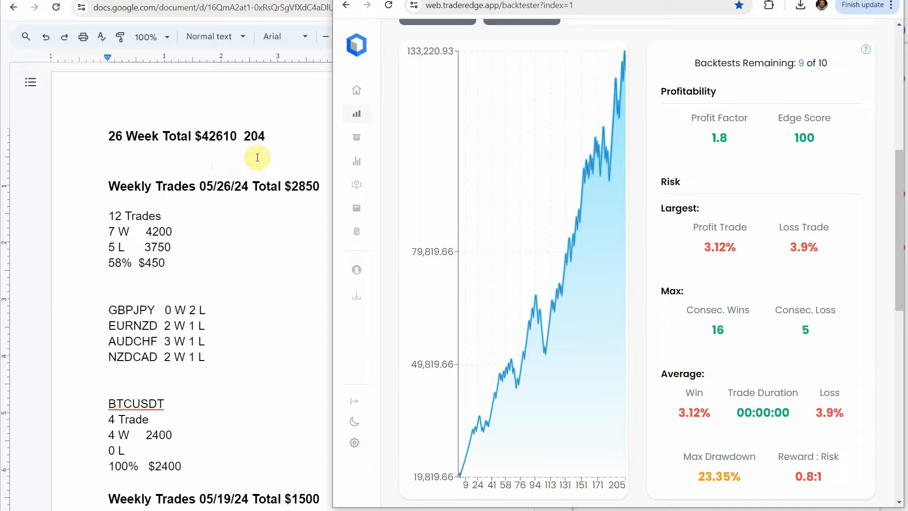
{"action": "mouse_move", "coordinate": [734, 335]}
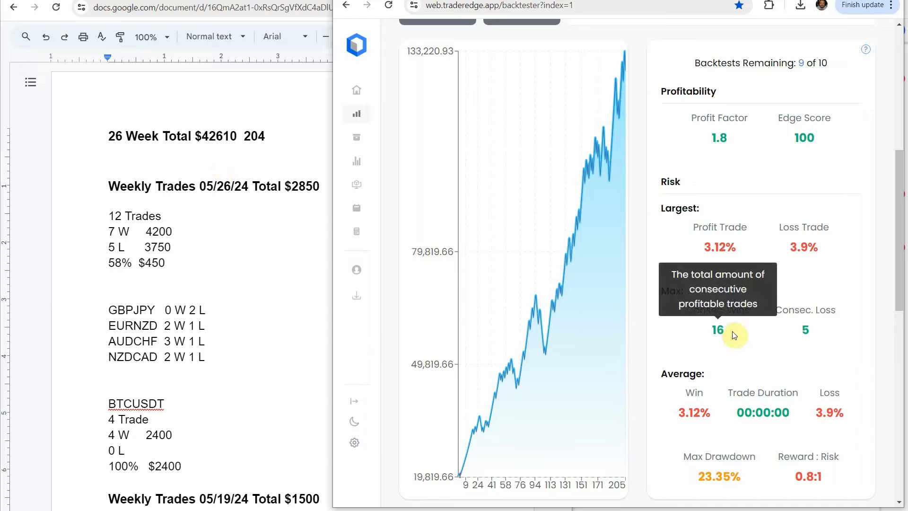
{"action": "mouse_move", "coordinate": [763, 358]}
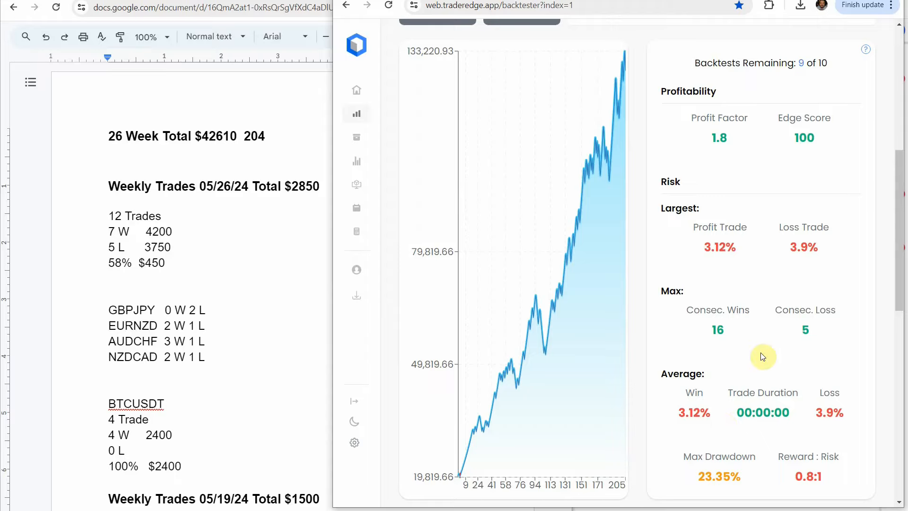
{"action": "mouse_move", "coordinate": [645, 73]}
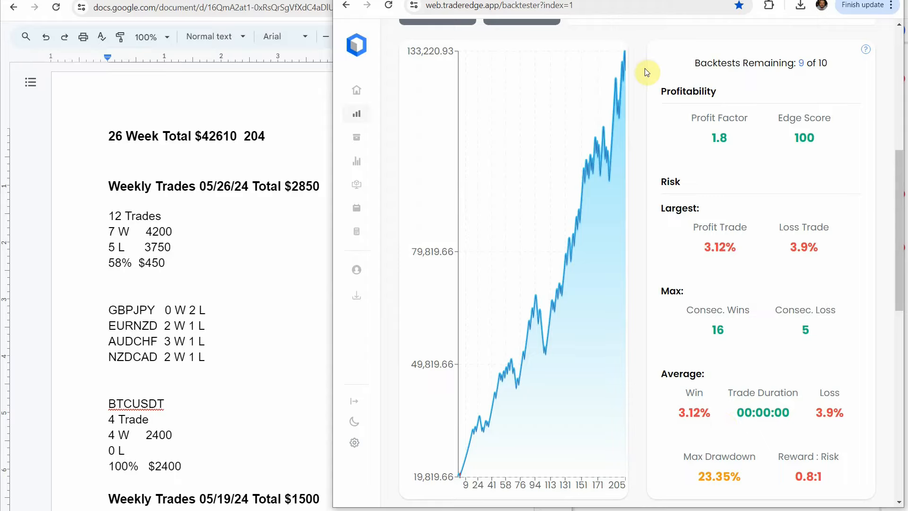